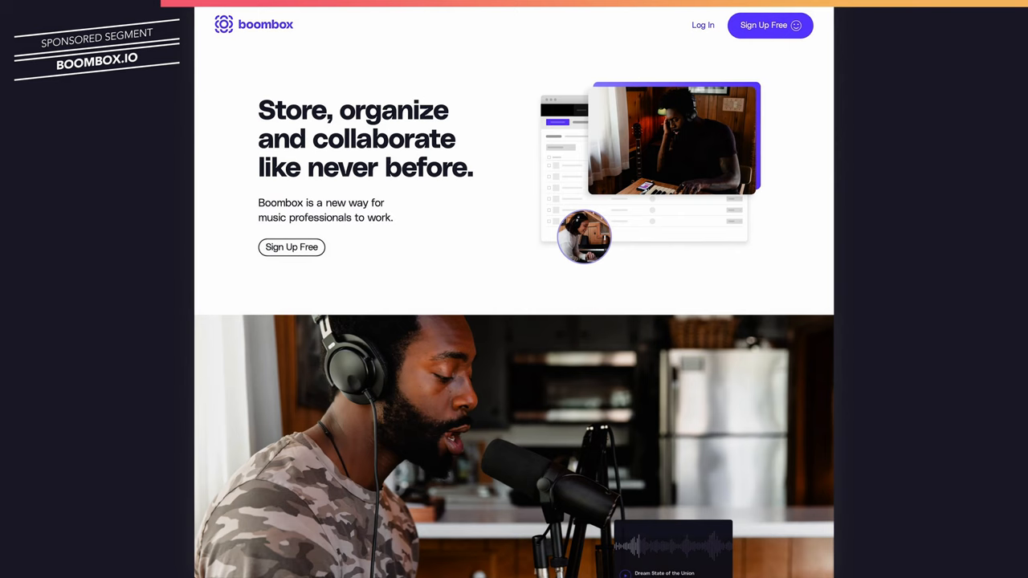
# Step: Show the Running Out of Time V1 collaborators with their master-income and songwriting splits
pyautogui.scroll(-3)
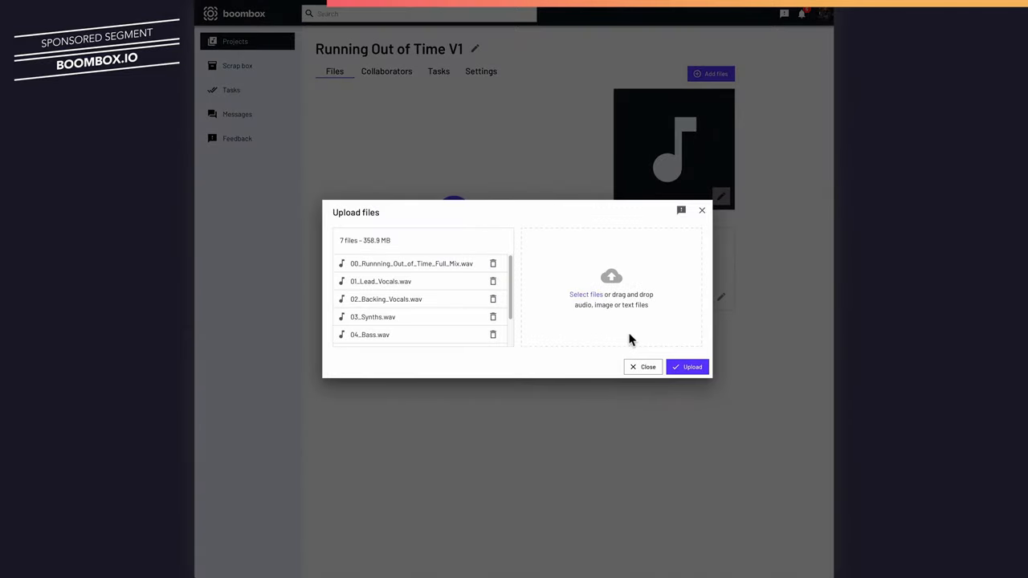
pyautogui.moveTo(639, 338)
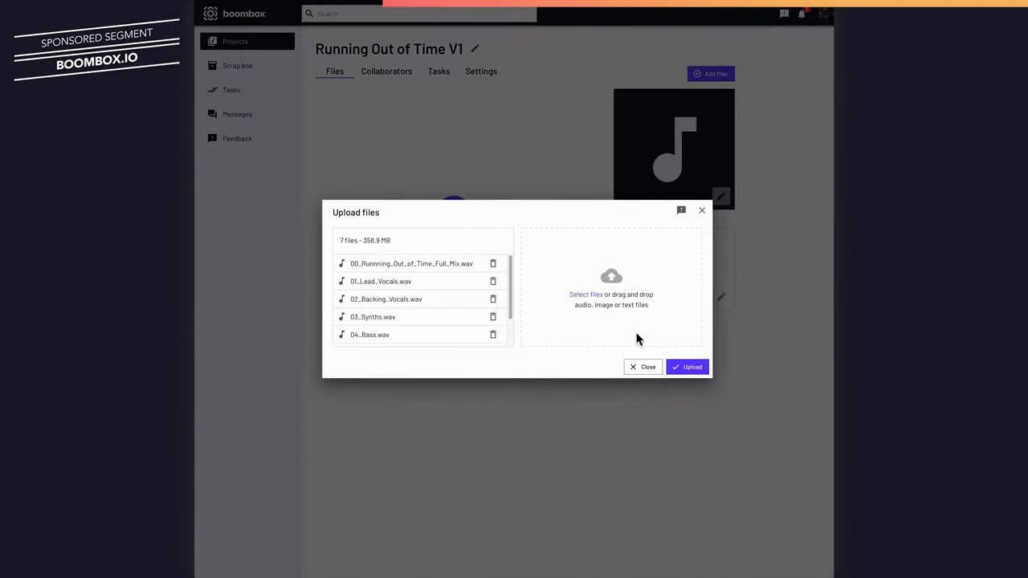
pyautogui.click(648, 367)
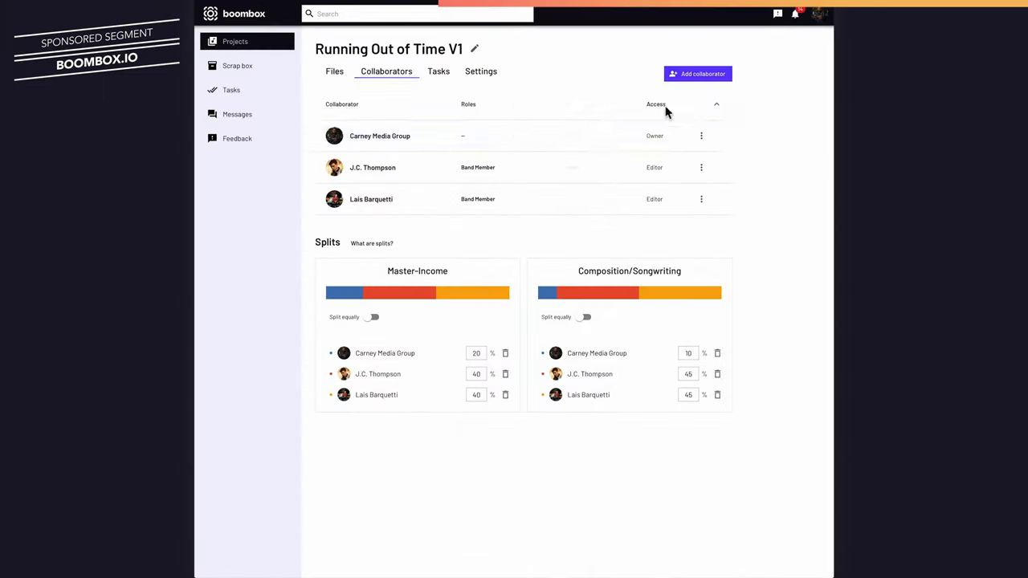
pyautogui.moveTo(583, 167)
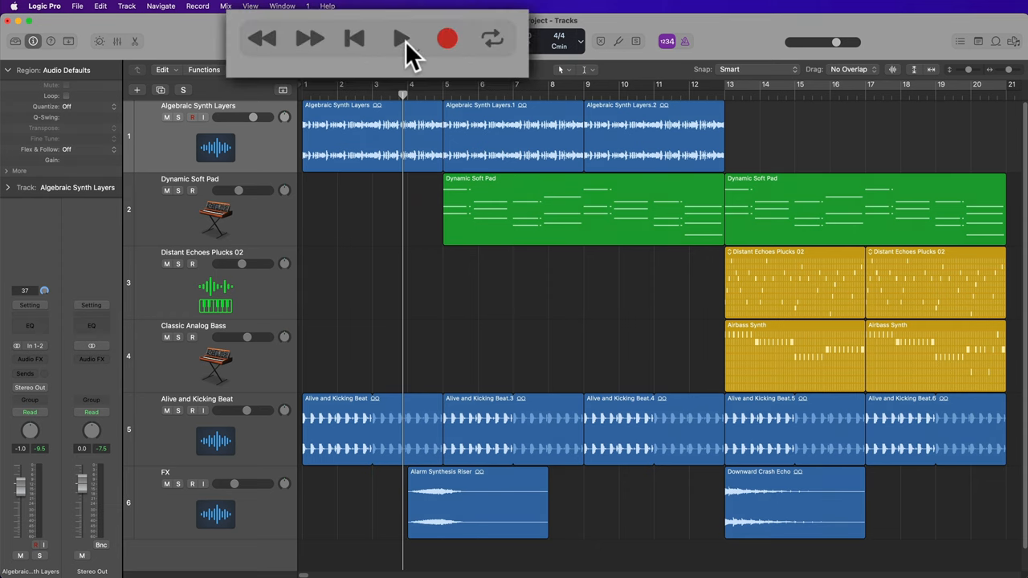
# Step: Play the six-track arrangement briefly and stop with the playhead around bar 5
pyautogui.click(400, 38)
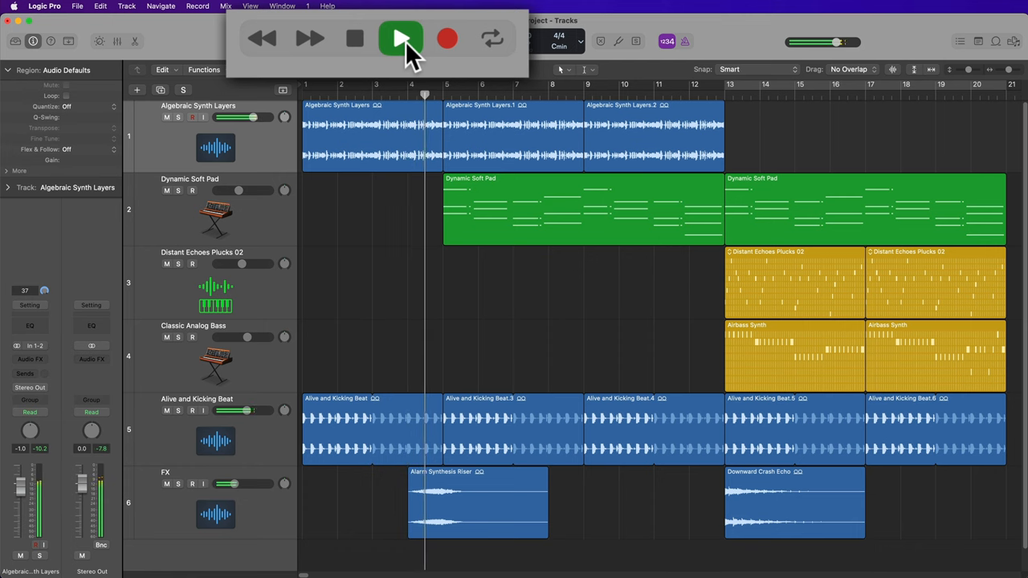
pyautogui.click(389, 41)
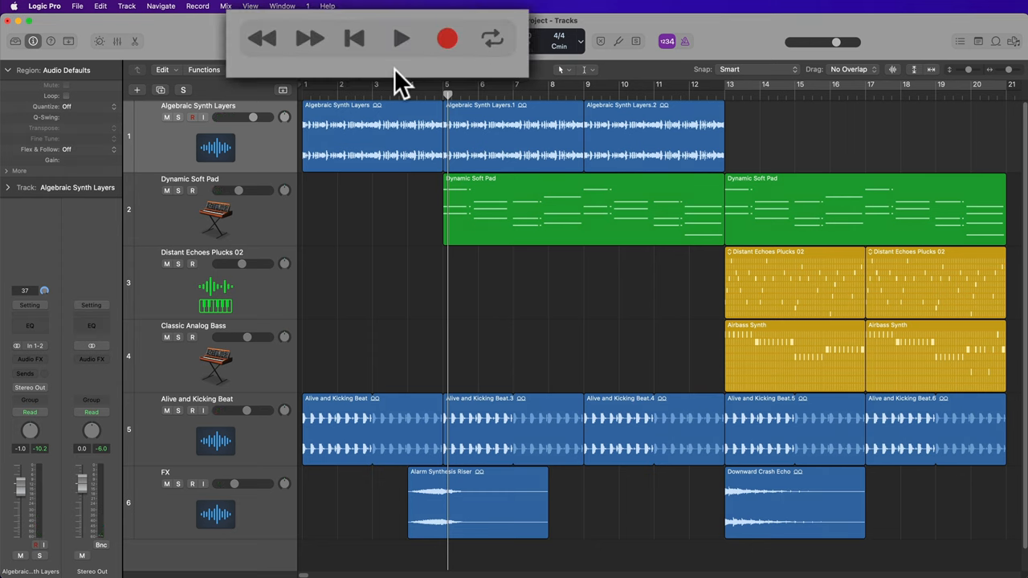
pyautogui.moveTo(355, 38)
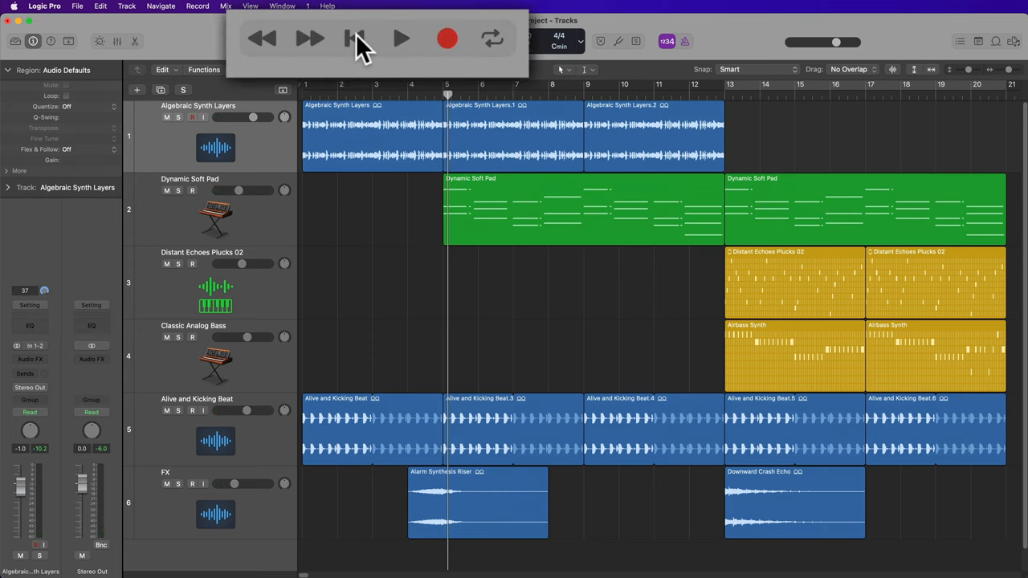
pyautogui.click(356, 38)
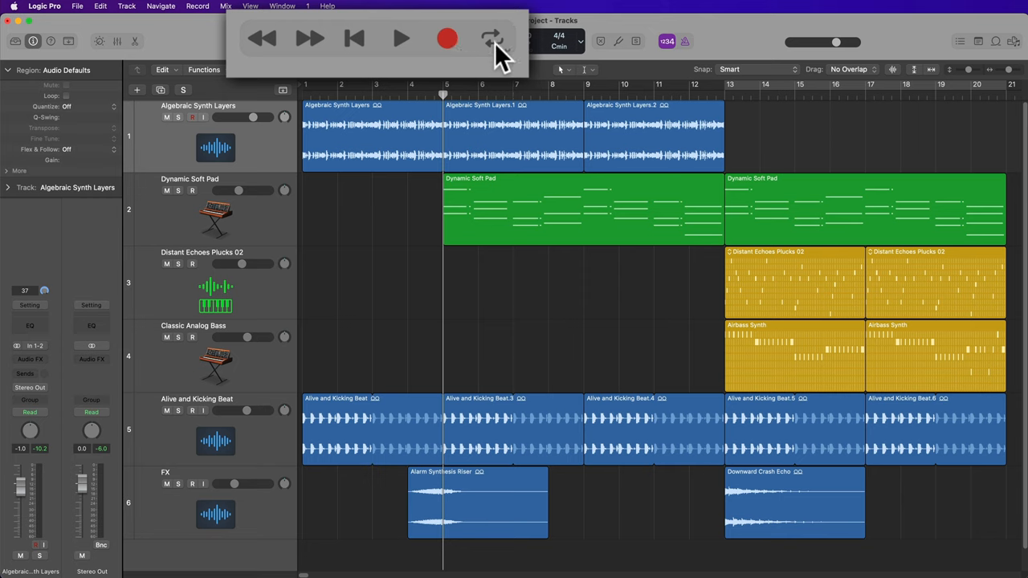
# Step: Switch on Cycle mode with the cycle button in the control bar
pyautogui.click(491, 38)
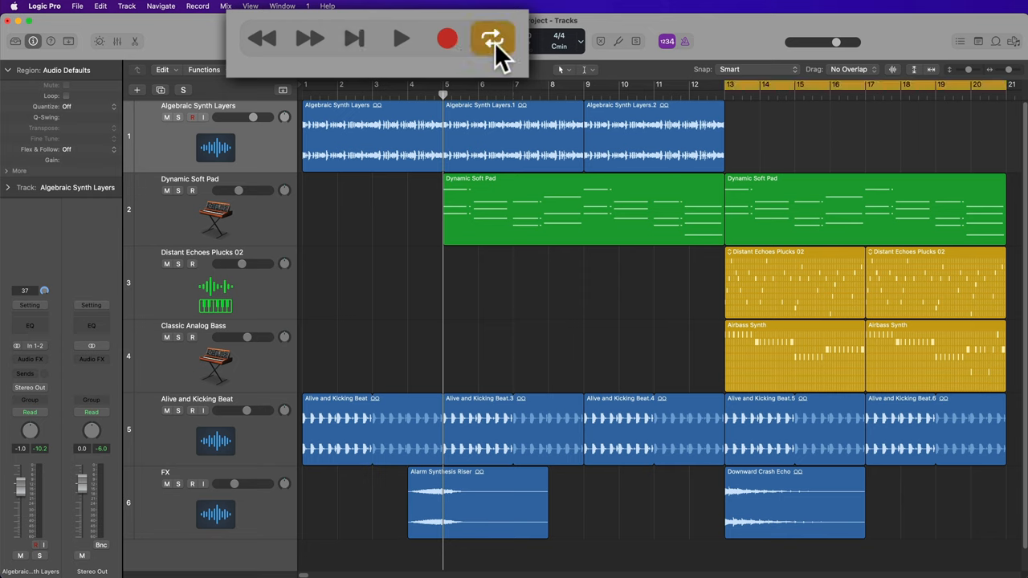
pyautogui.click(492, 39)
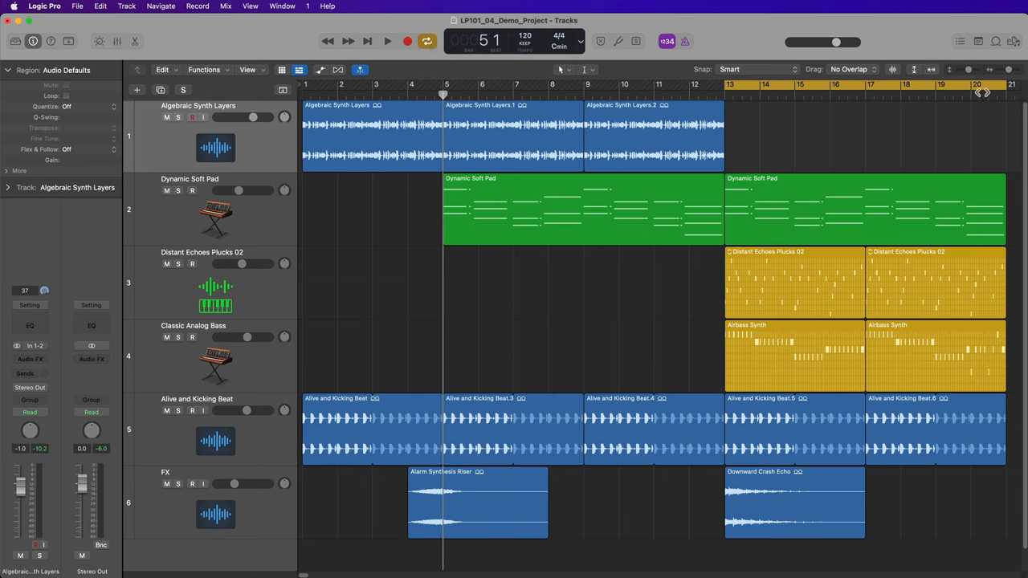
pyautogui.moveTo(933, 86)
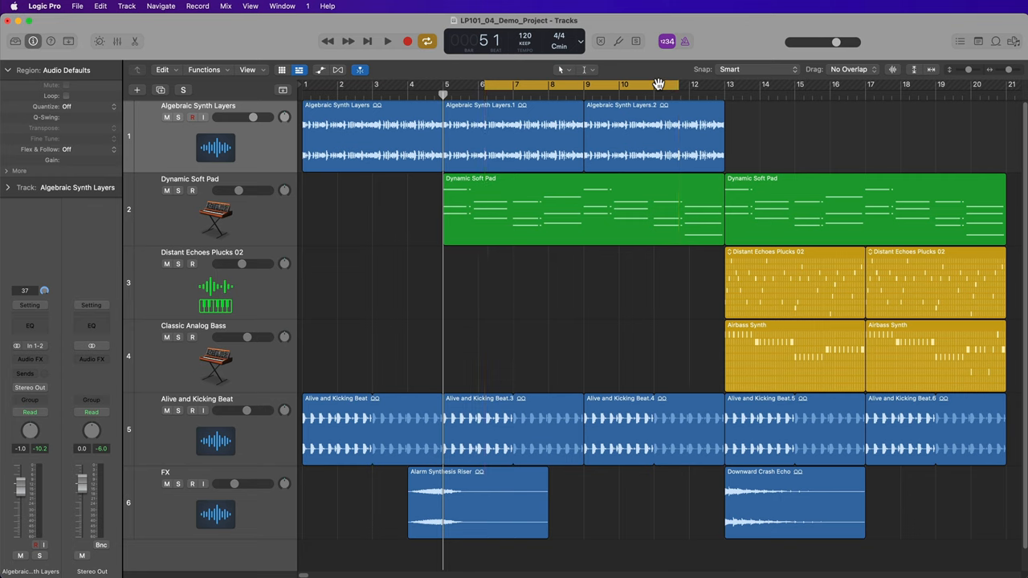
pyautogui.moveTo(787, 142)
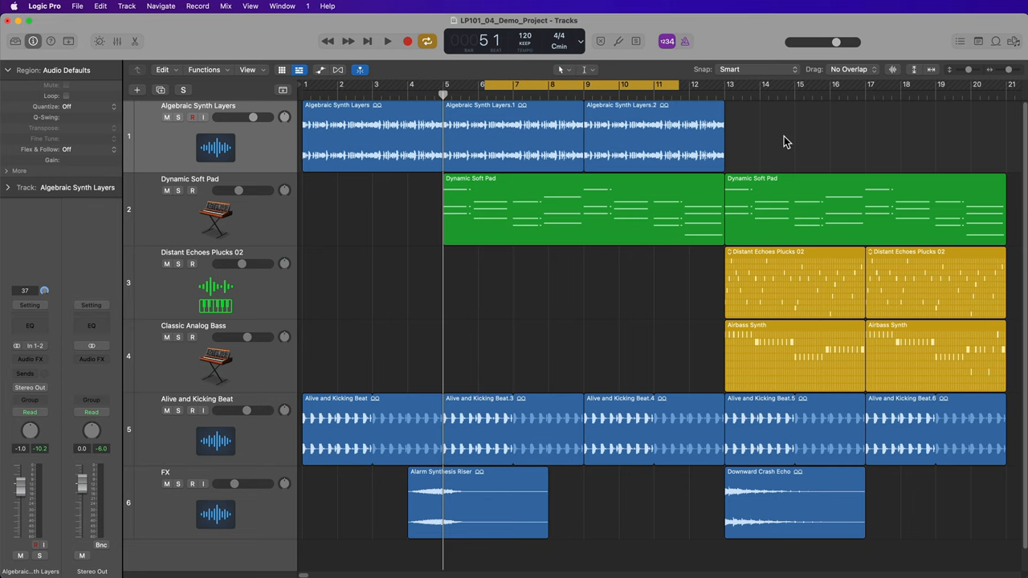
pyautogui.moveTo(640, 84)
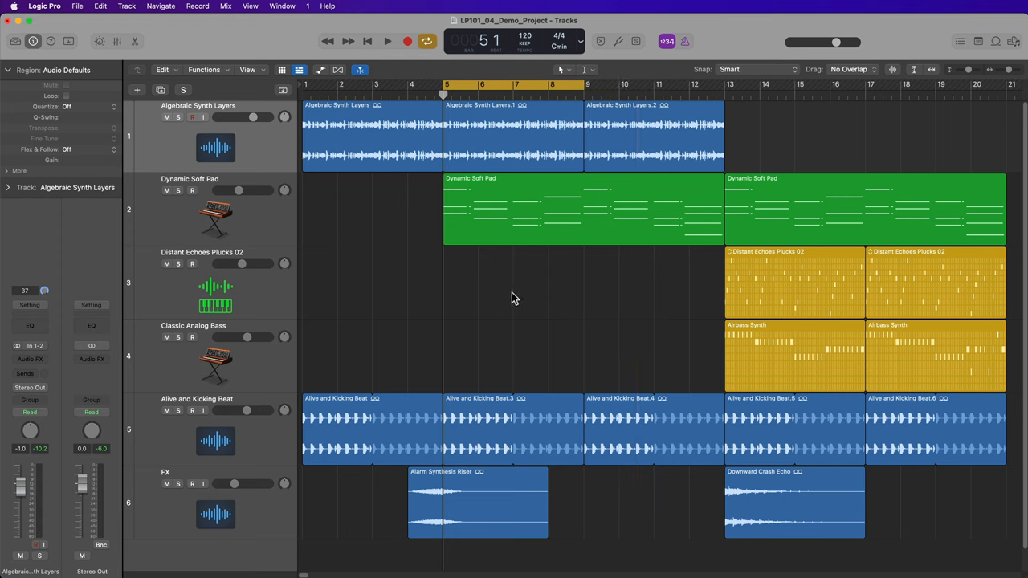
pyautogui.moveTo(469, 137)
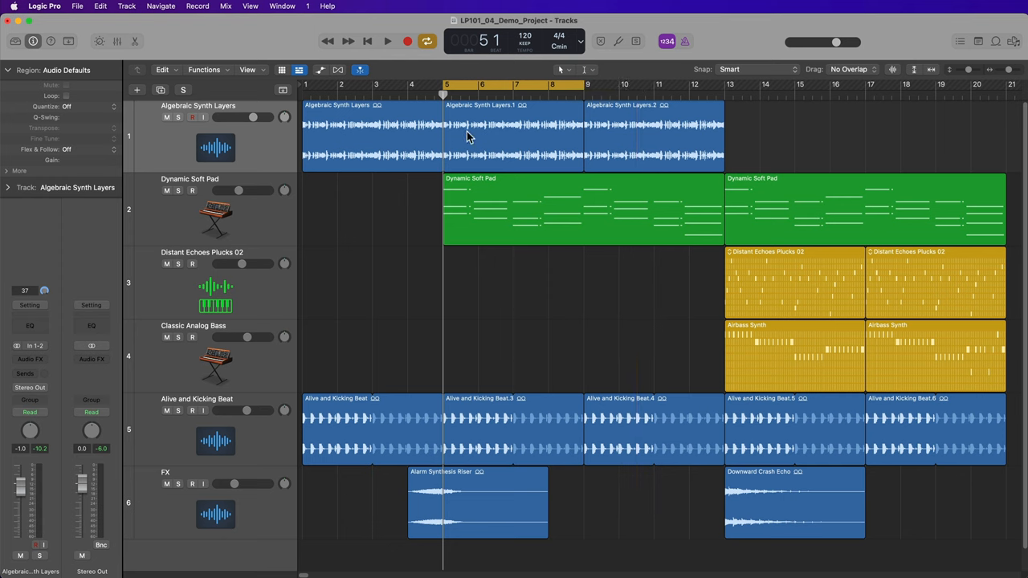
pyautogui.moveTo(543, 347)
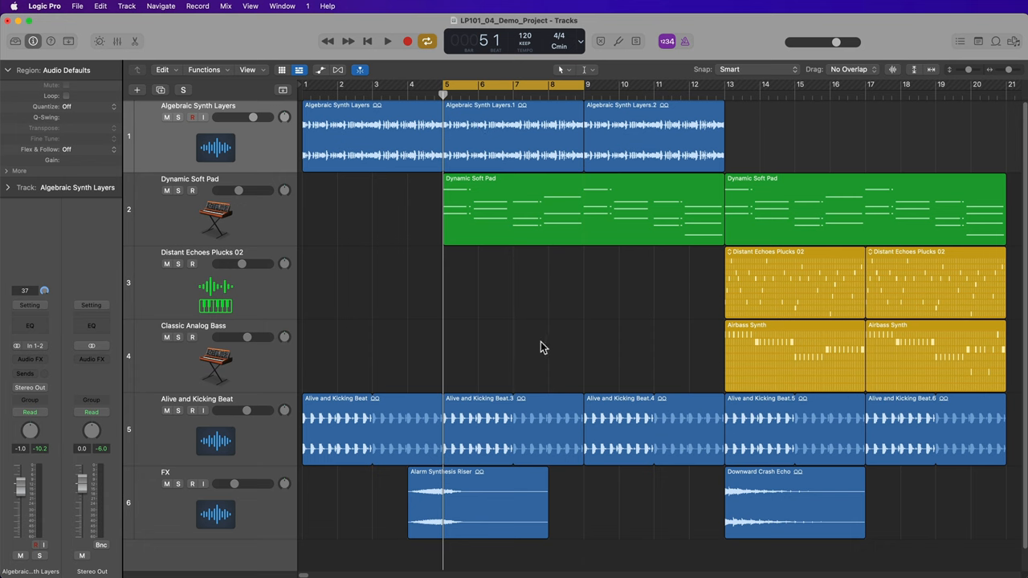
# Step: Play the bars 5–8 cycle, stop, and scroll the arrangement to the right
pyautogui.click(387, 41)
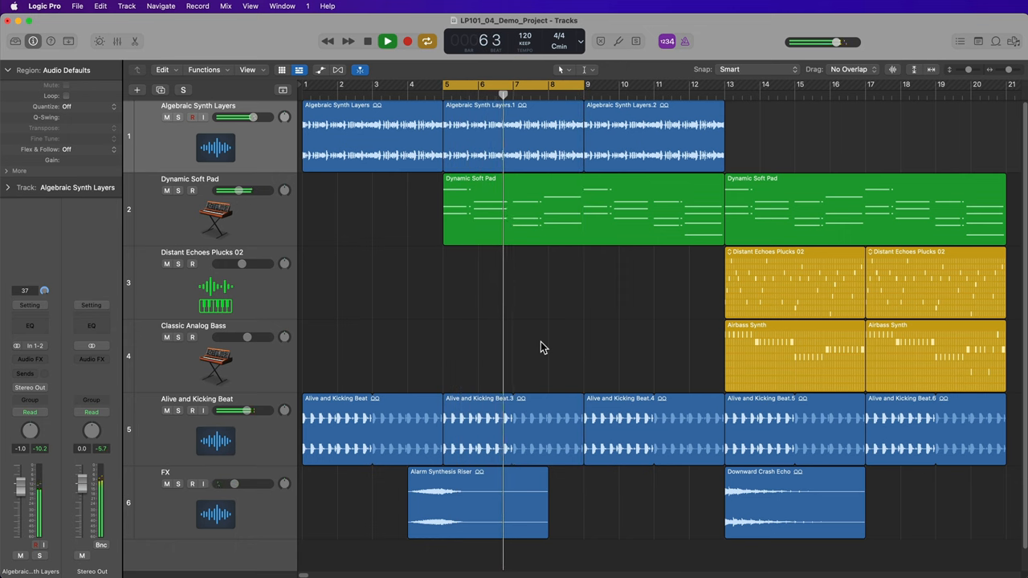
pyautogui.click(388, 41)
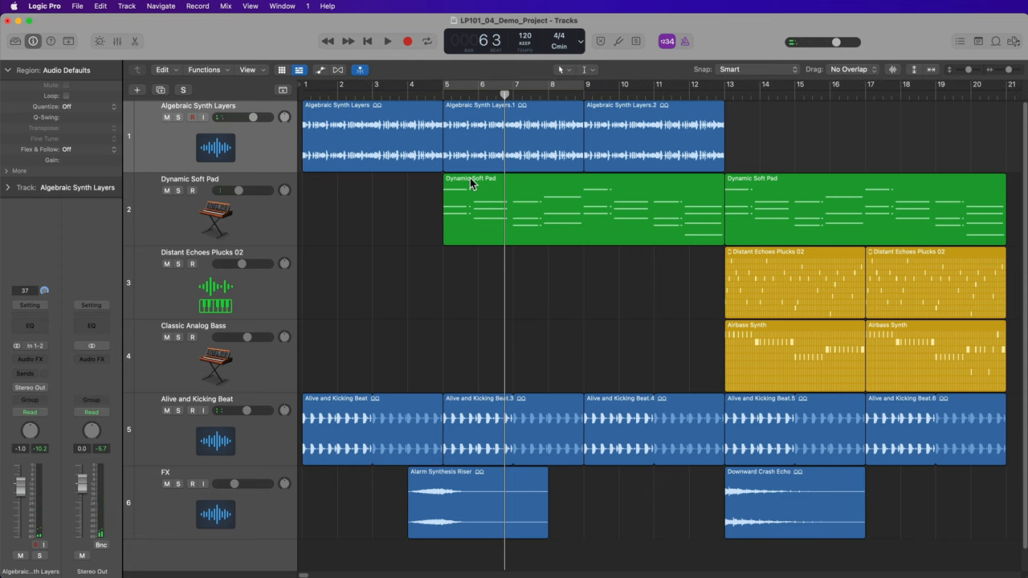
pyautogui.hscroll(3)
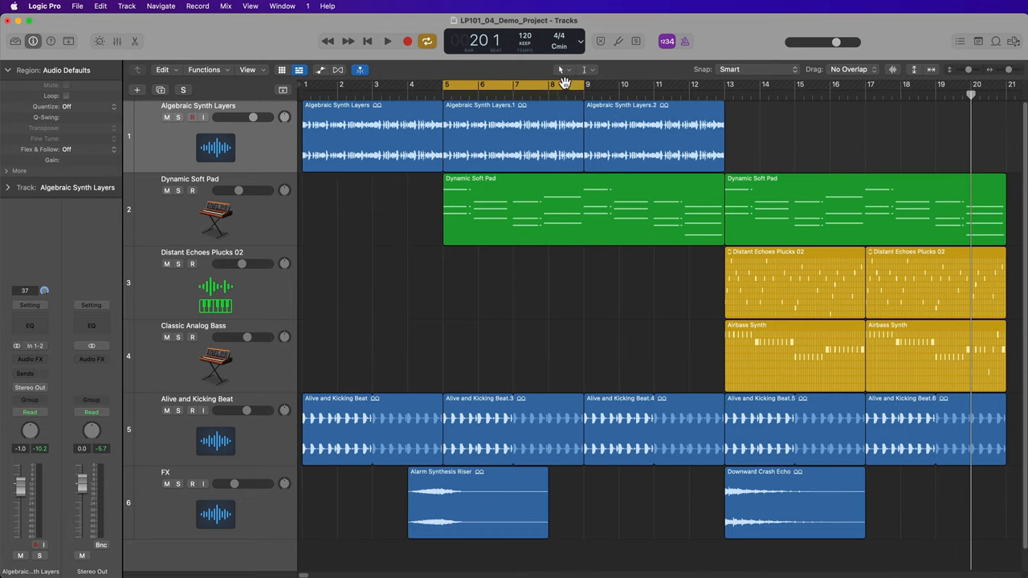
pyautogui.moveTo(930, 152)
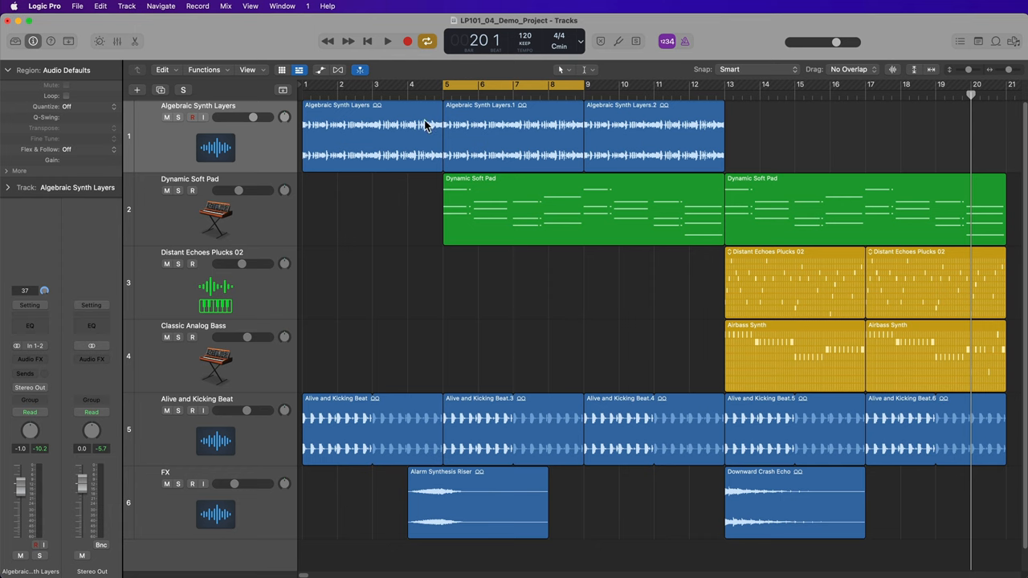
pyautogui.moveTo(428, 180)
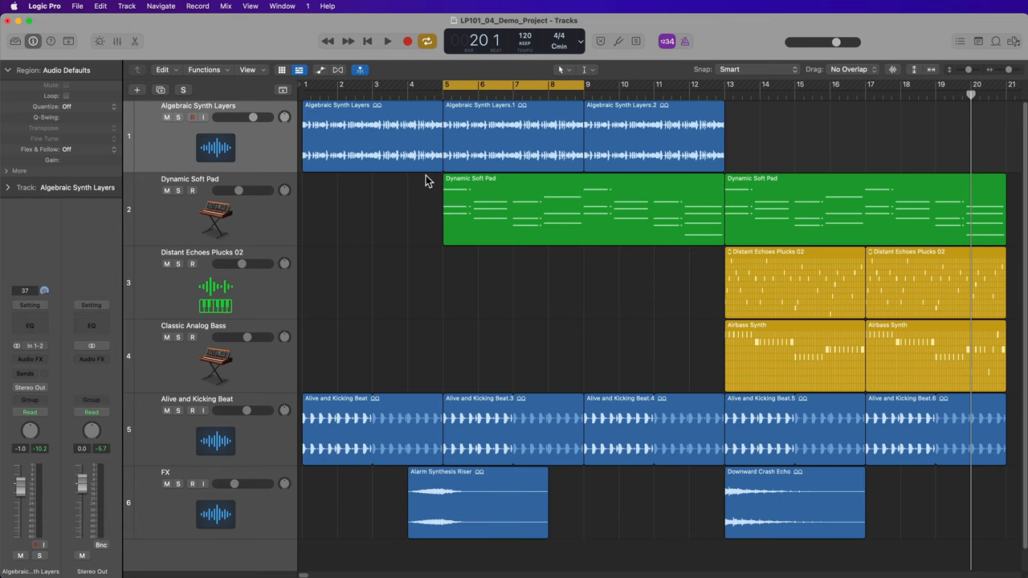
pyautogui.click(387, 41)
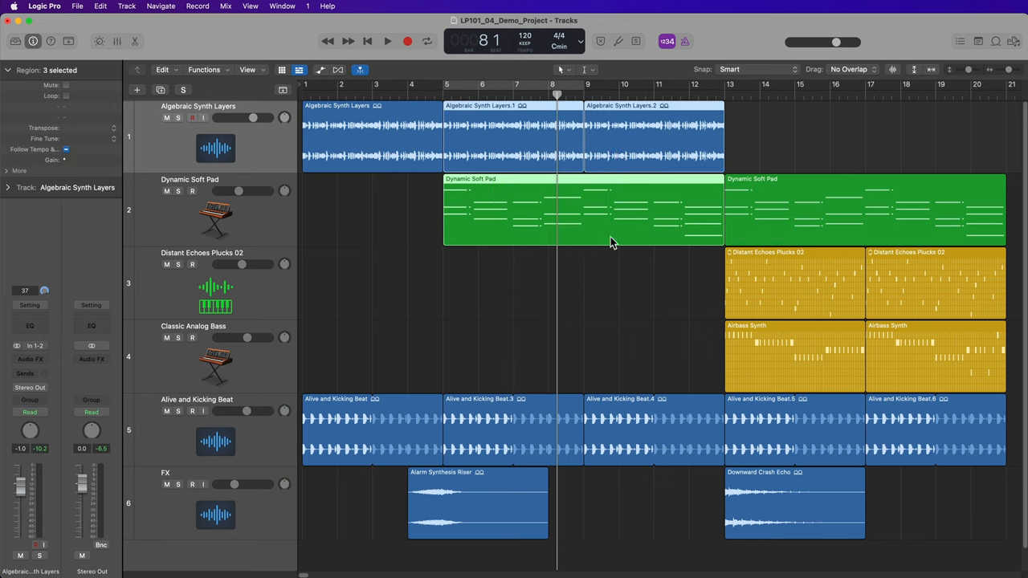
pyautogui.moveTo(607, 297)
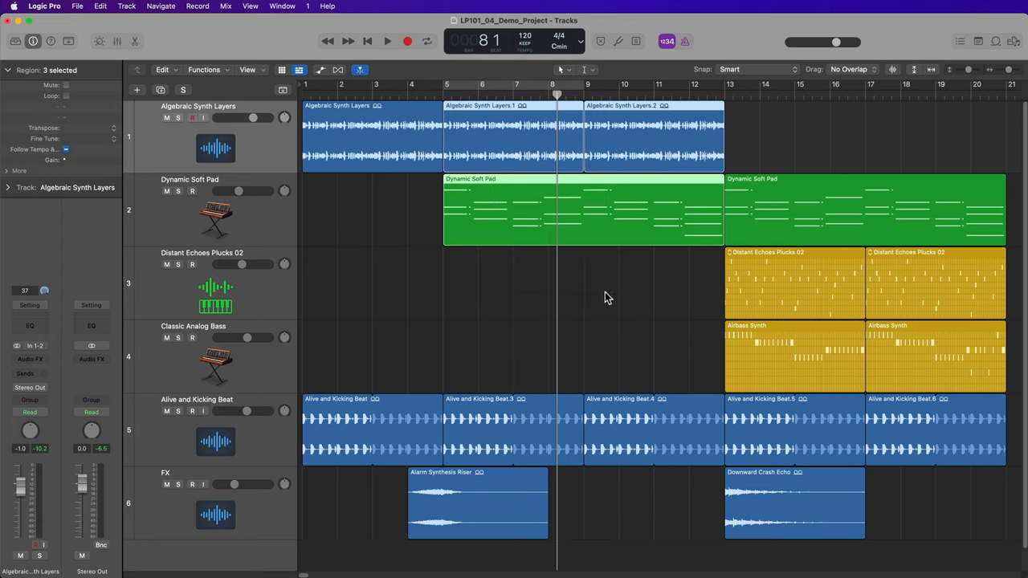
# Step: Set the cycle to the selected regions' span and select the first Algebraic Synth Layers region
pyautogui.click(427, 41)
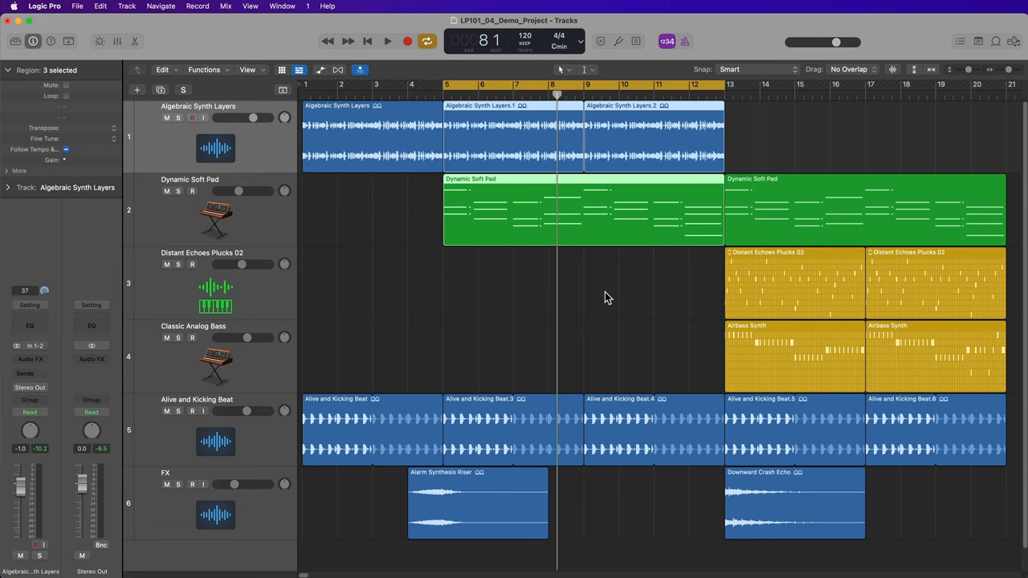
pyautogui.moveTo(431, 287)
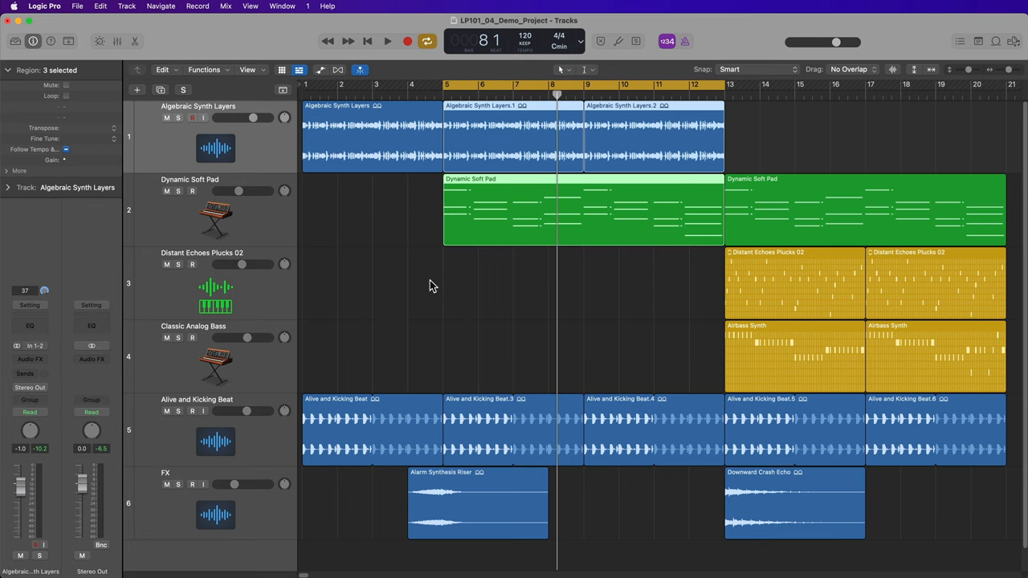
pyautogui.moveTo(371, 253)
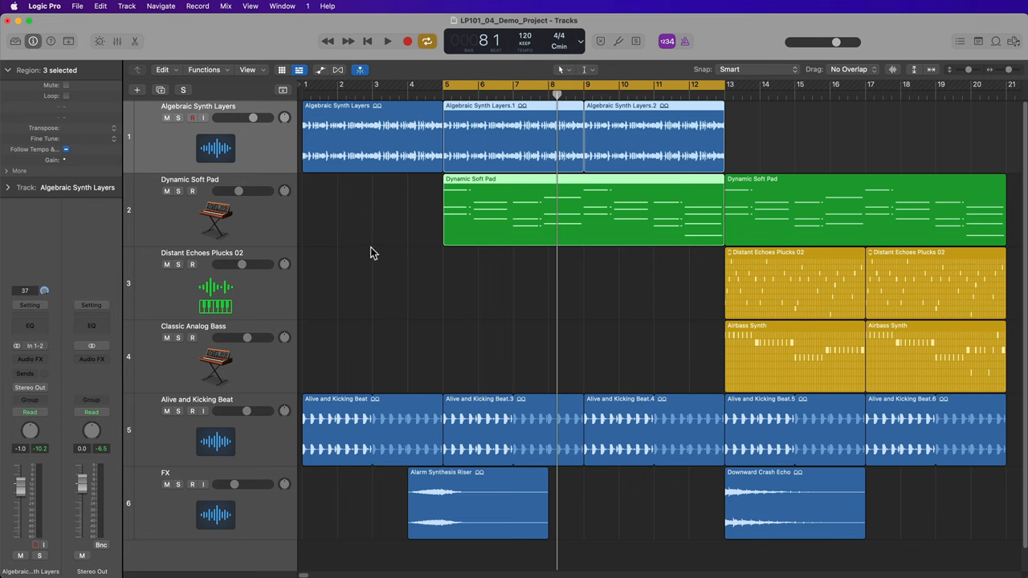
pyautogui.click(369, 137)
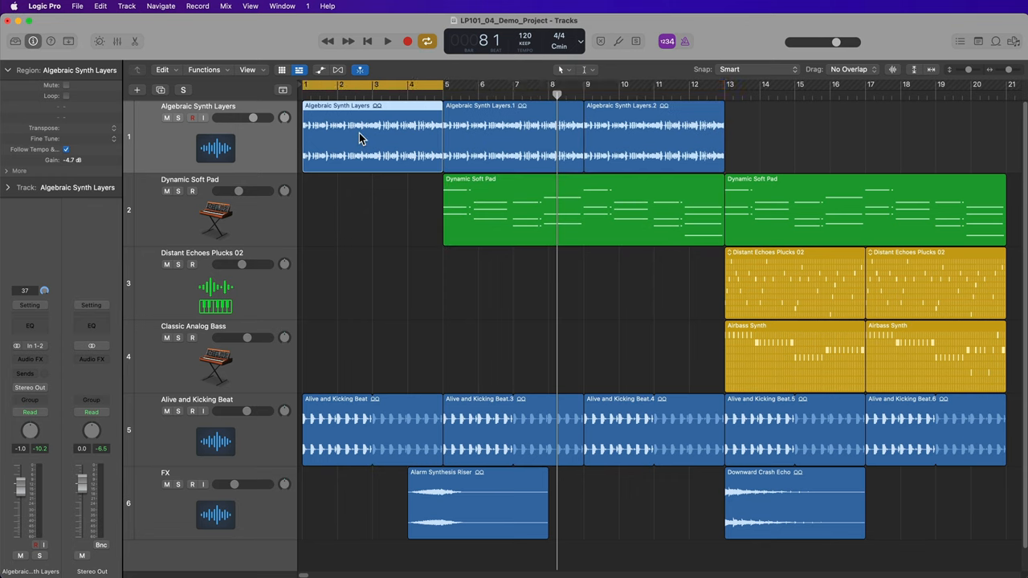
pyautogui.click(388, 41)
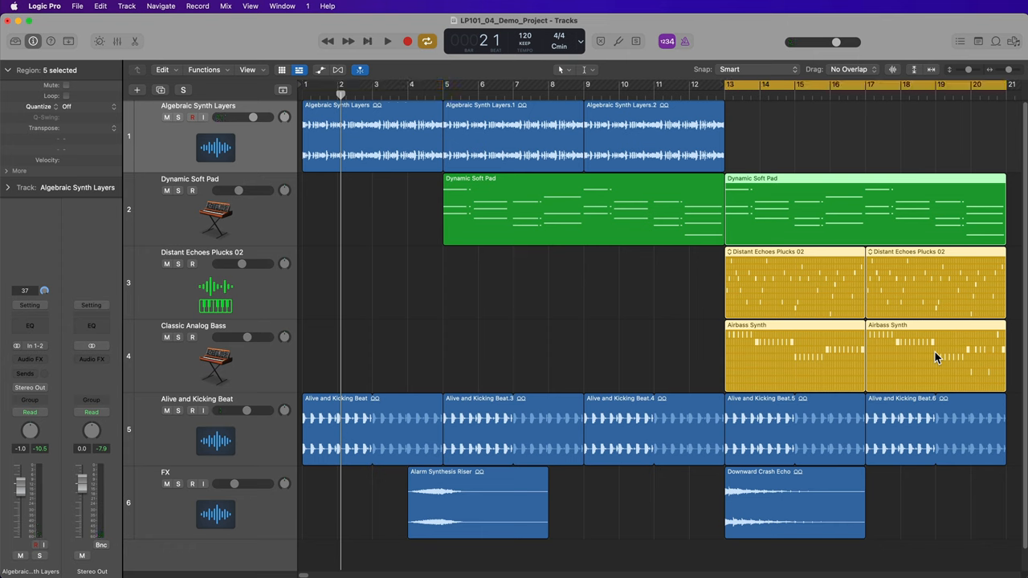
# Step: Play the bars 13–20 cycle and stop near bar 14
pyautogui.click(388, 41)
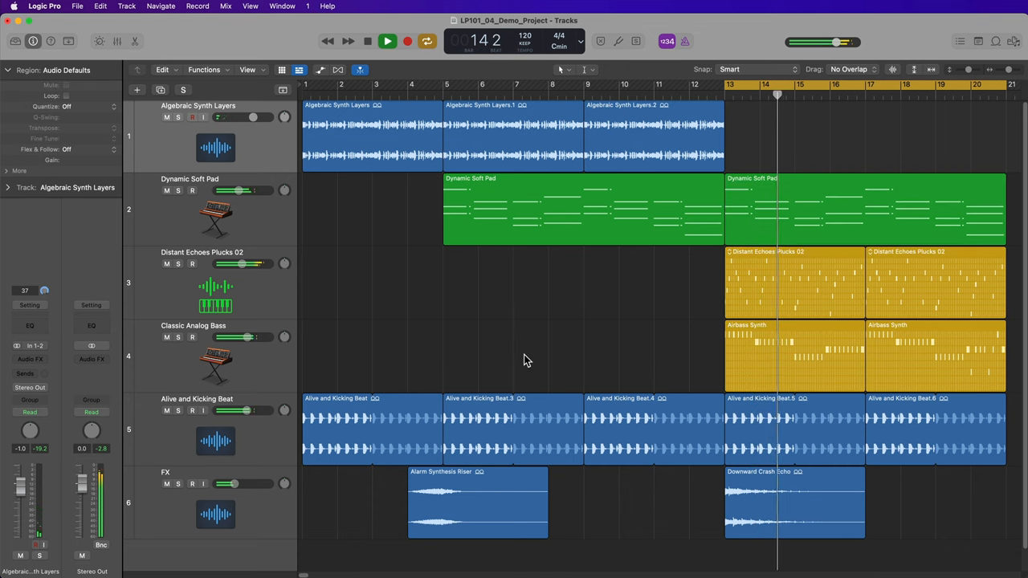
pyautogui.click(388, 41)
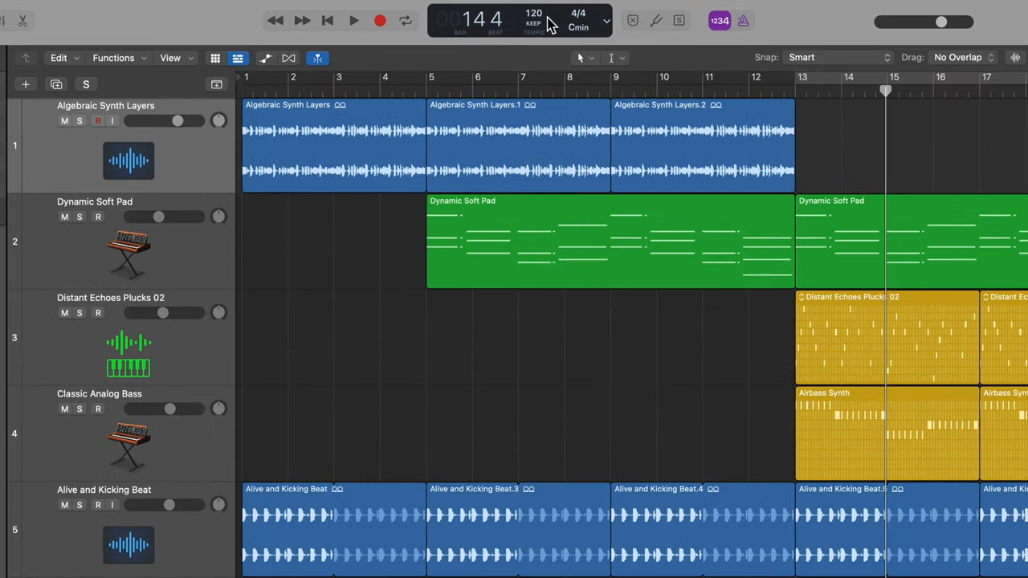
pyautogui.moveTo(617, 44)
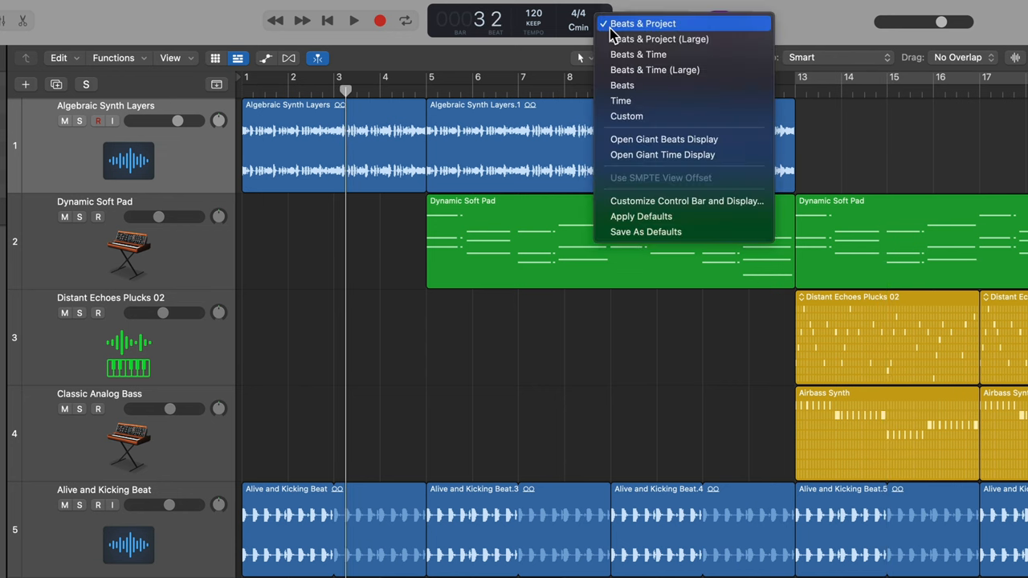
pyautogui.moveTo(673, 116)
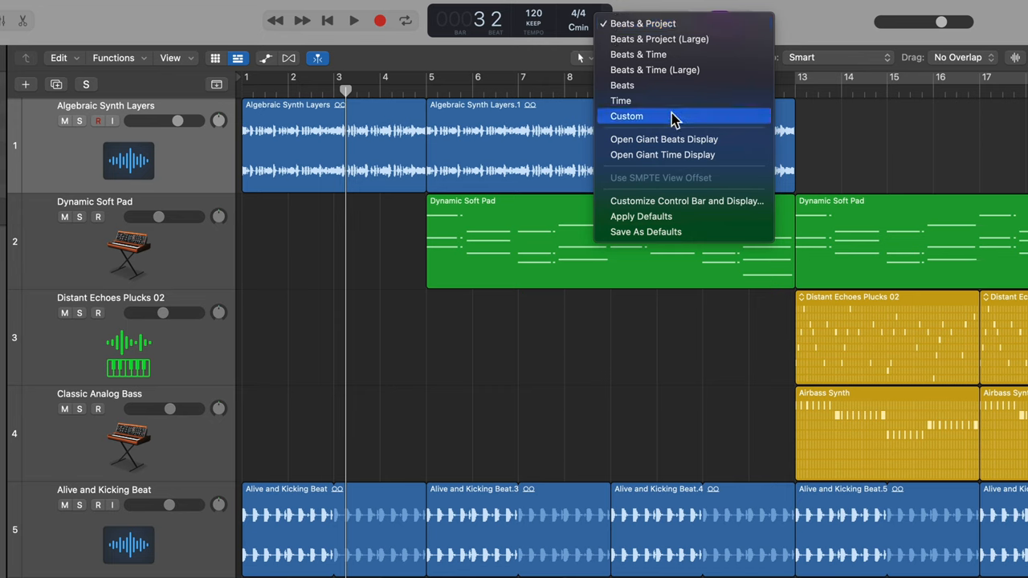
pyautogui.moveTo(683, 24)
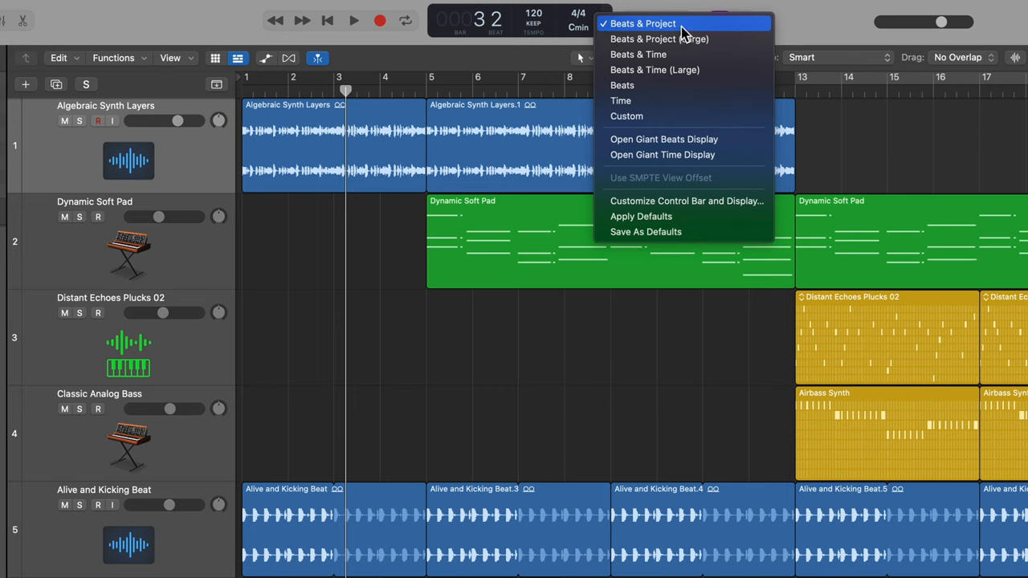
# Step: Keep the LCD in Beats & Project mode and place the playhead at bar 9, beat 3
pyautogui.click(641, 23)
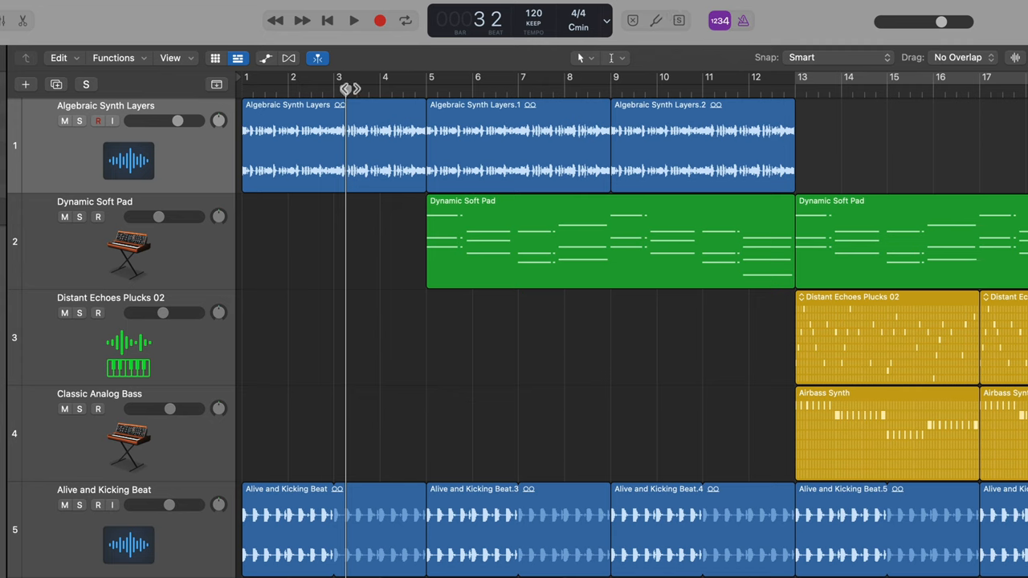
pyautogui.click(651, 77)
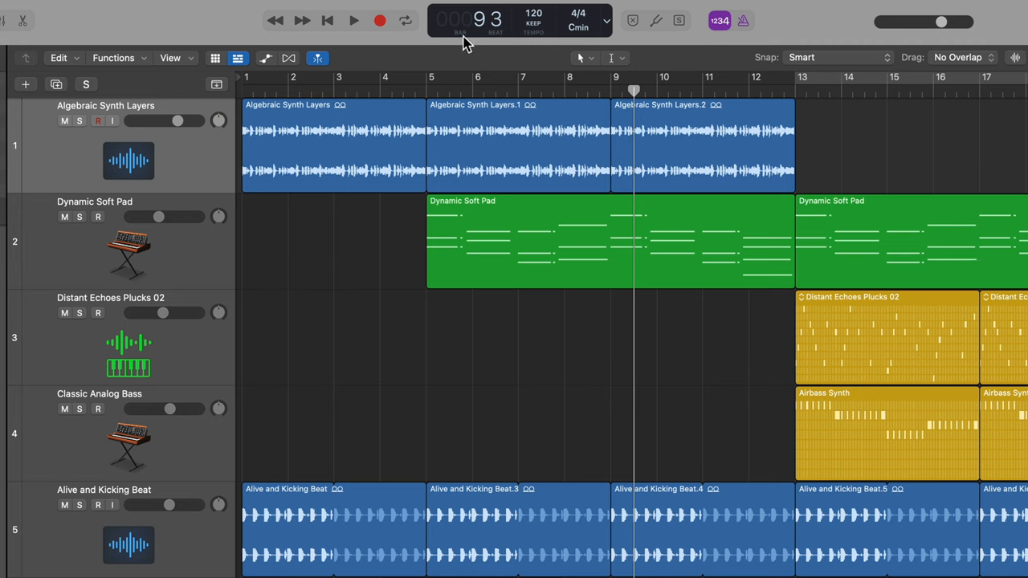
pyautogui.moveTo(496, 51)
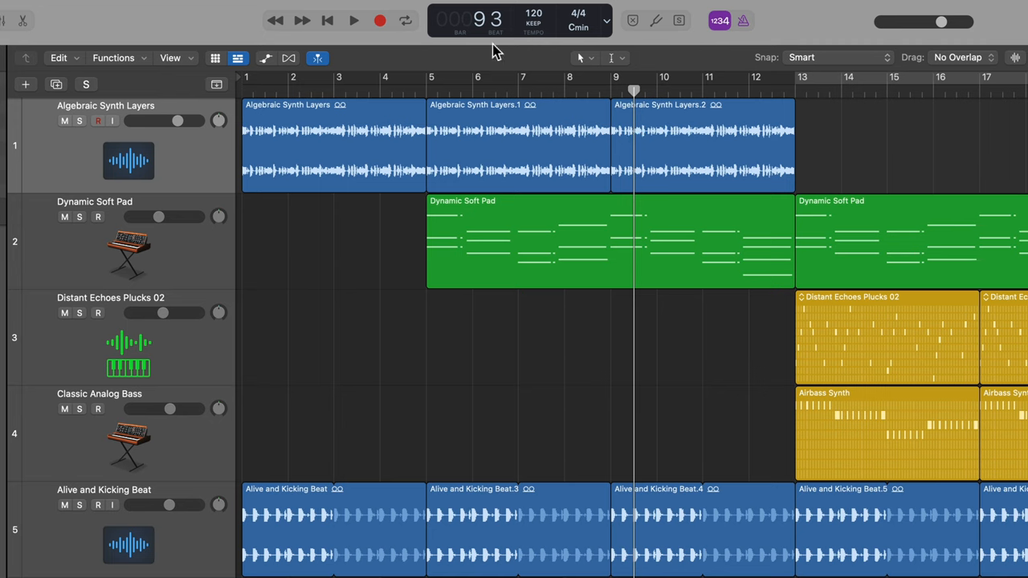
pyautogui.moveTo(550, 23)
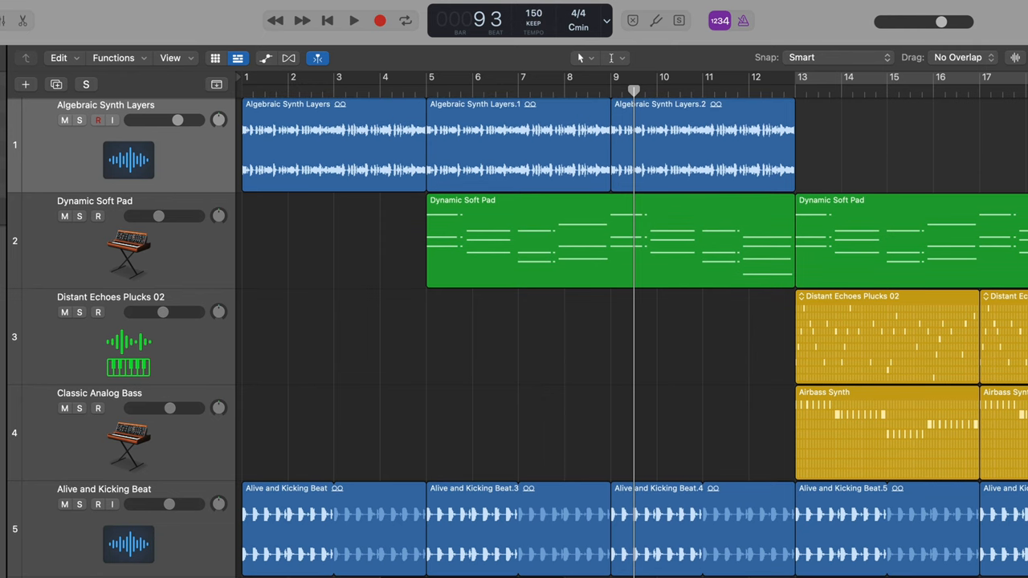
pyautogui.moveTo(773, 468)
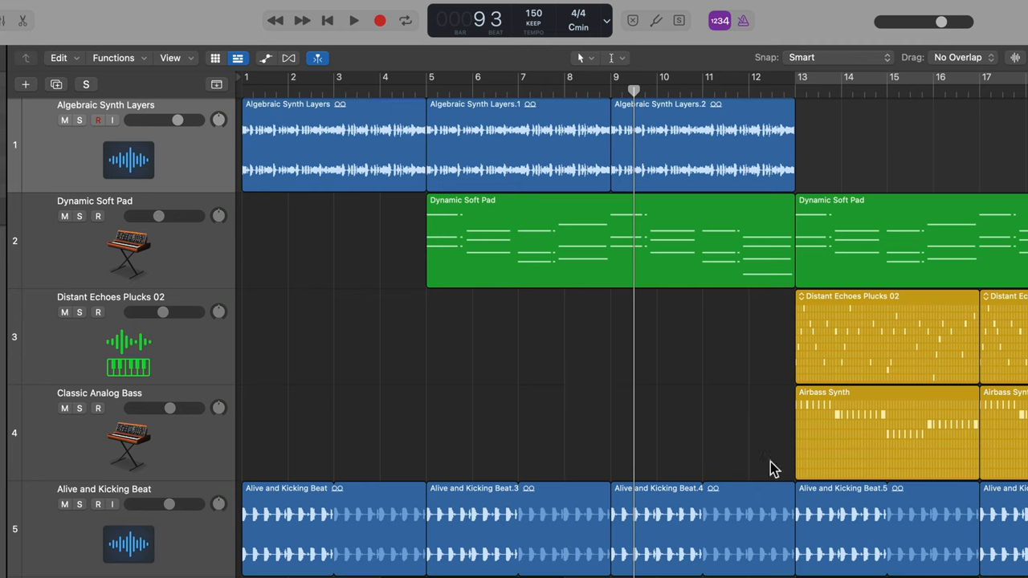
pyautogui.moveTo(588, 368)
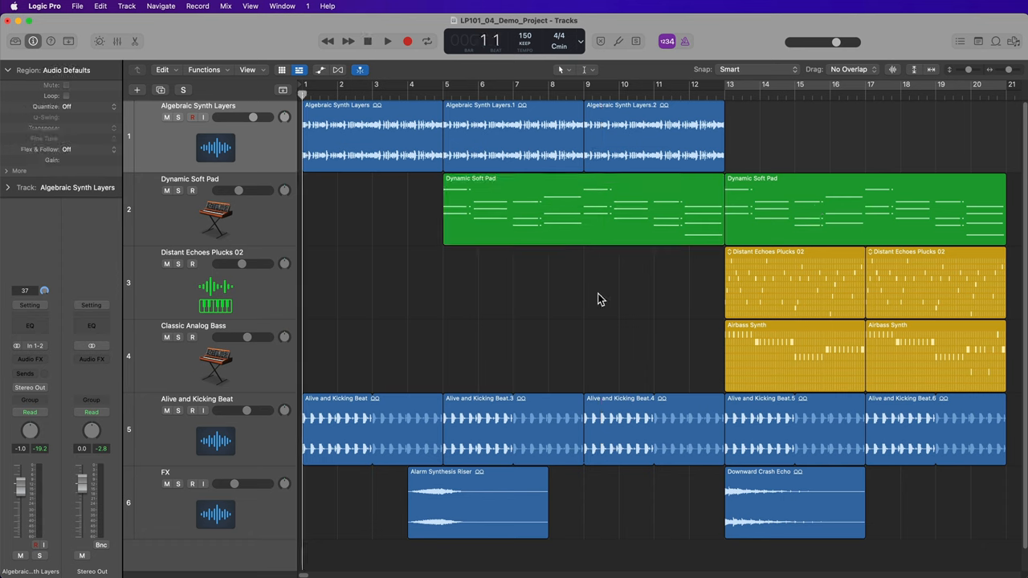
# Step: Play and stop the arrangement to audition it at 150 BPM
pyautogui.click(387, 41)
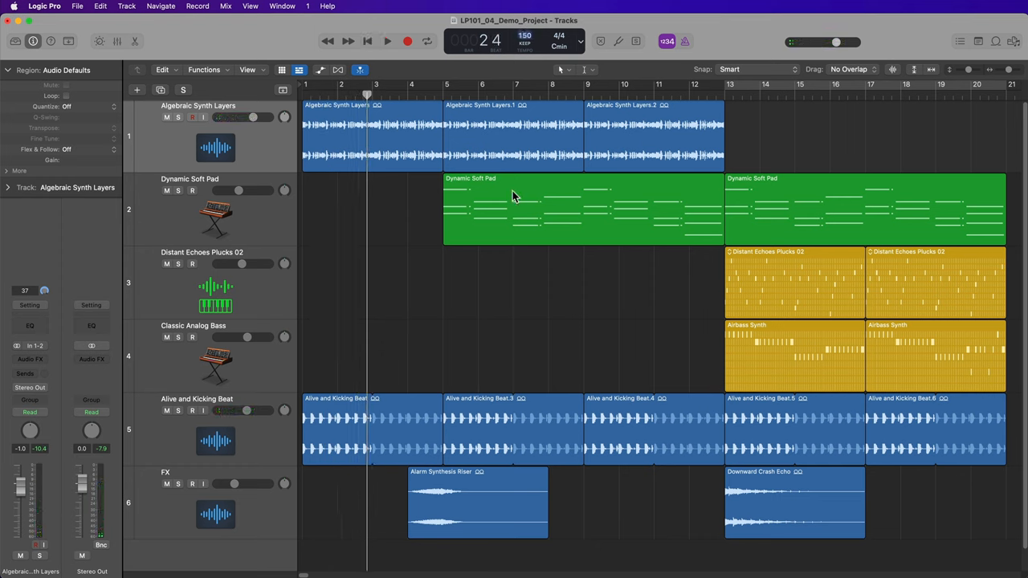
pyautogui.click(387, 41)
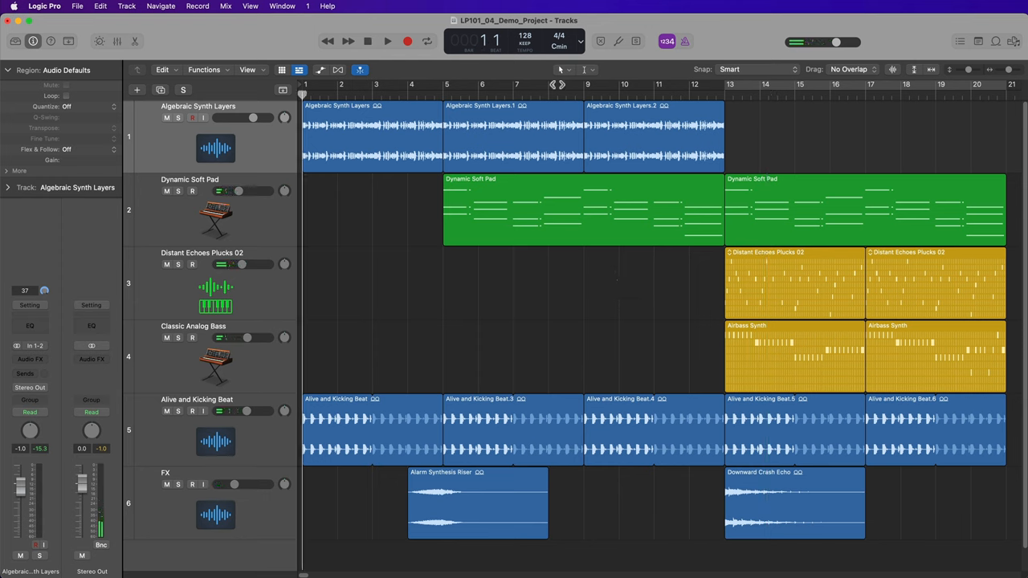
# Step: Keep the 4/4 time signature and browse the project key list with C minor set
pyautogui.click(559, 38)
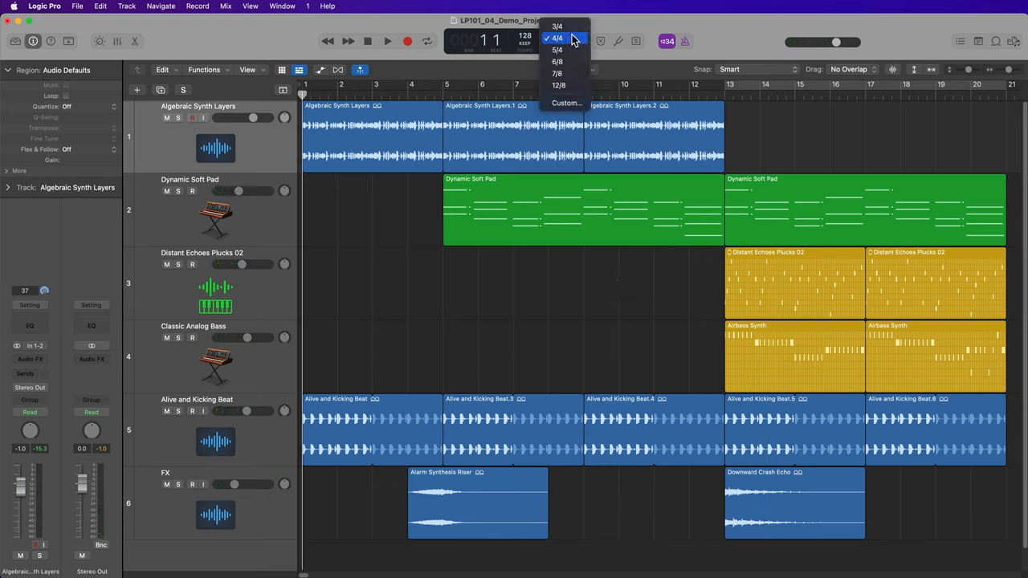
pyautogui.click(558, 38)
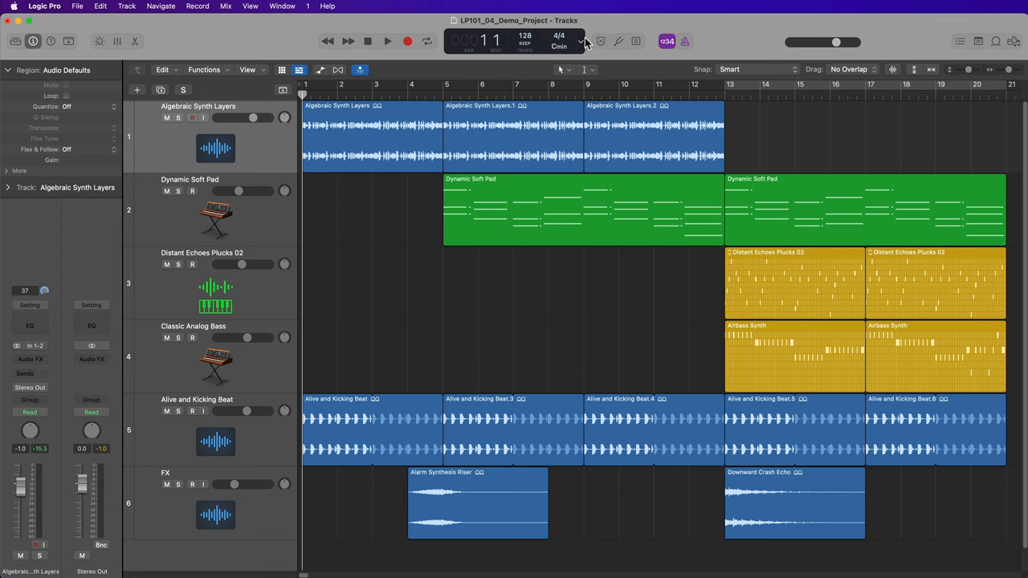
pyautogui.click(559, 42)
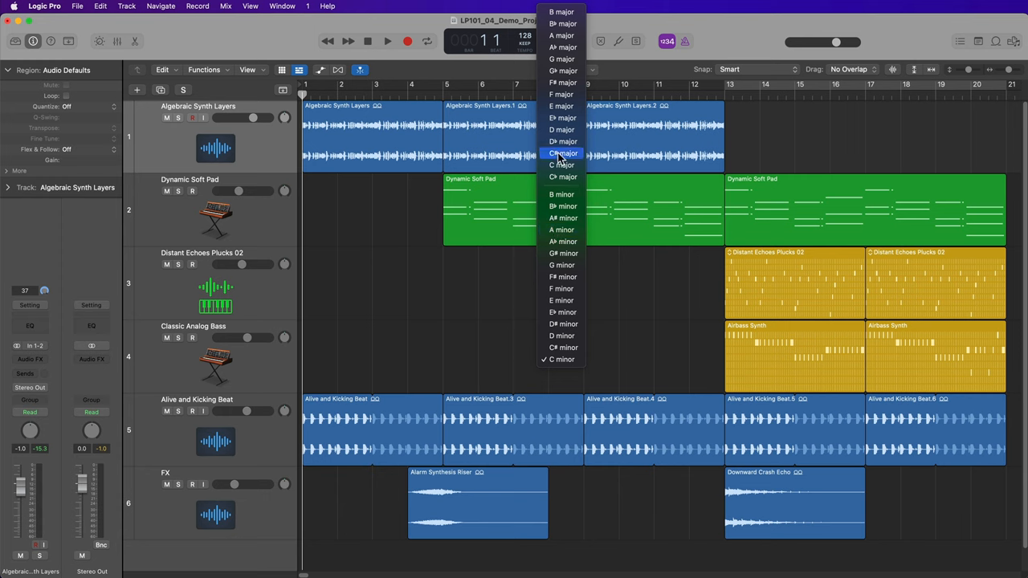
pyautogui.moveTo(561, 129)
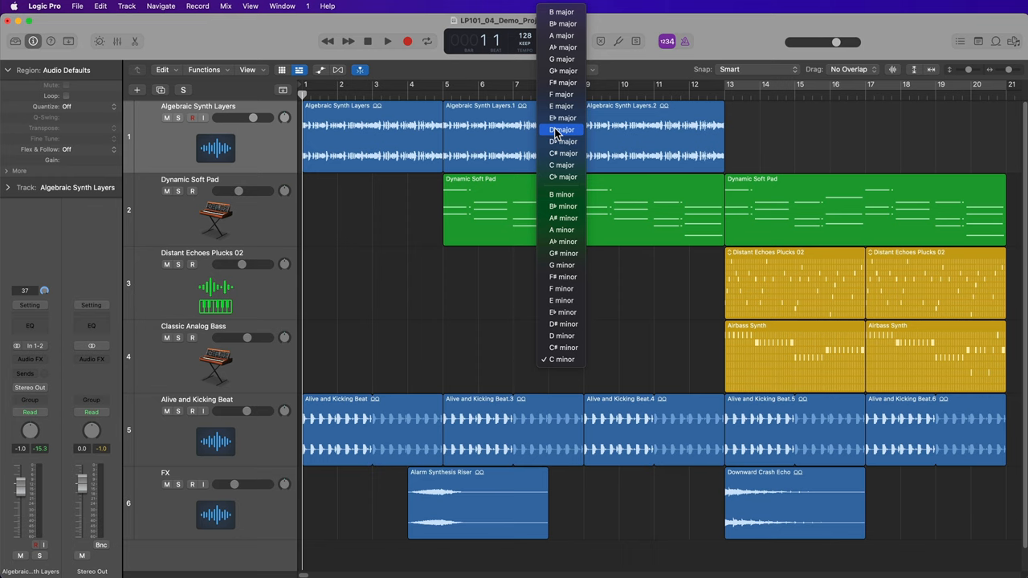
pyautogui.moveTo(502, 351)
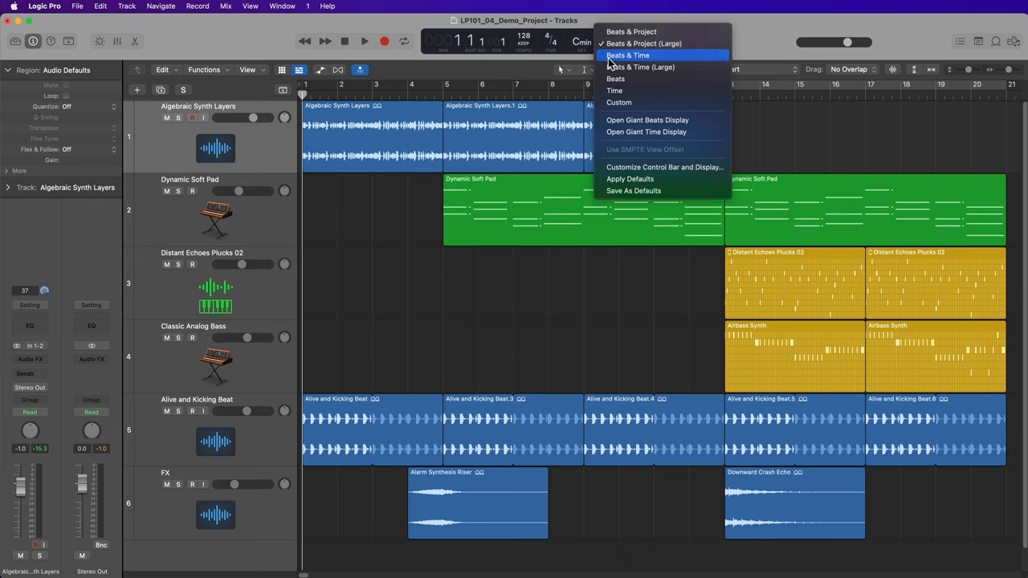
# Step: Choose Custom from the LCD display mode menu
pyautogui.click(628, 56)
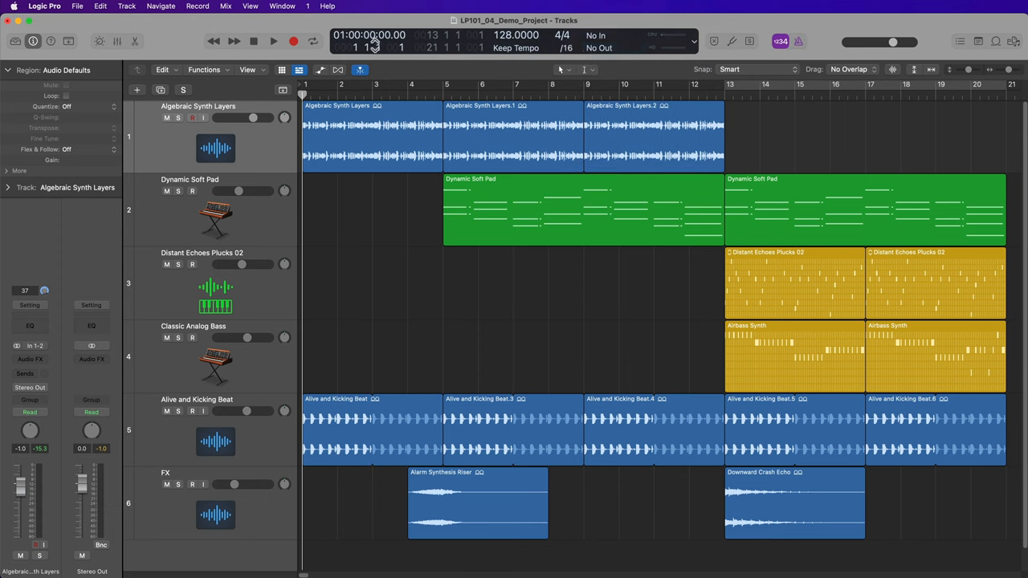
pyautogui.moveTo(417, 93)
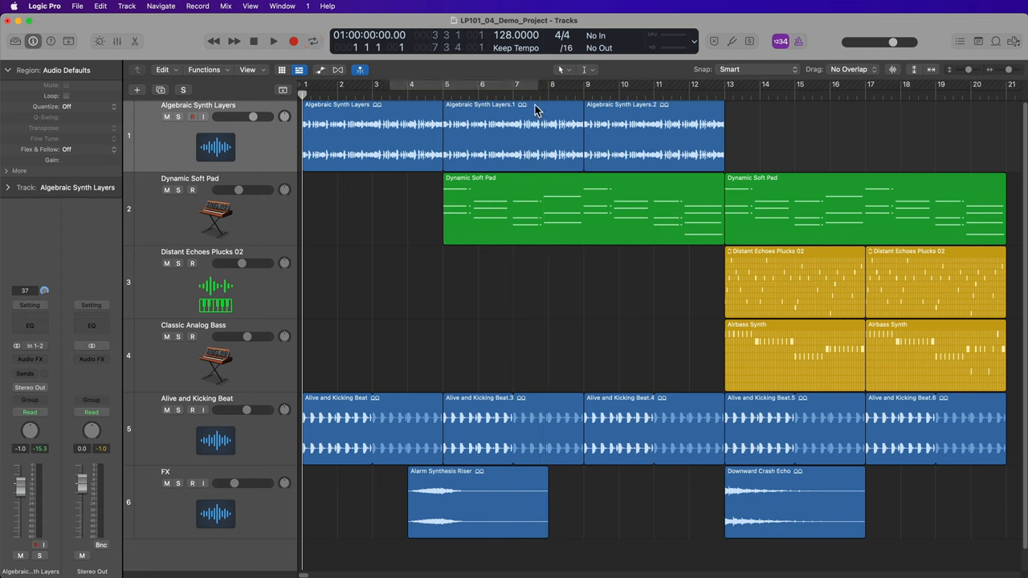
pyautogui.moveTo(494, 383)
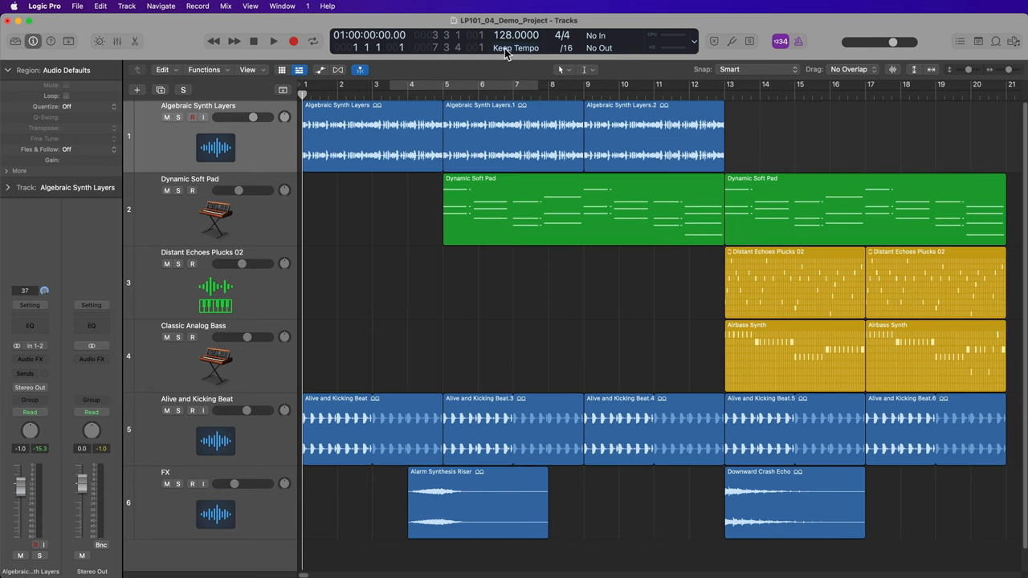
pyautogui.moveTo(530, 52)
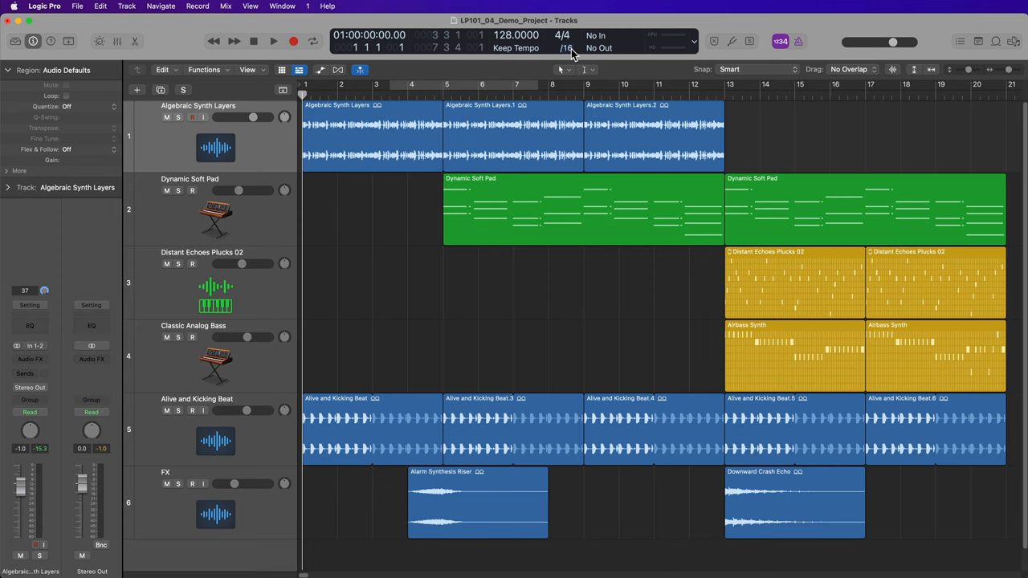
# Step: Keep the LCD note division at /16 from its pop-up list
pyautogui.click(570, 48)
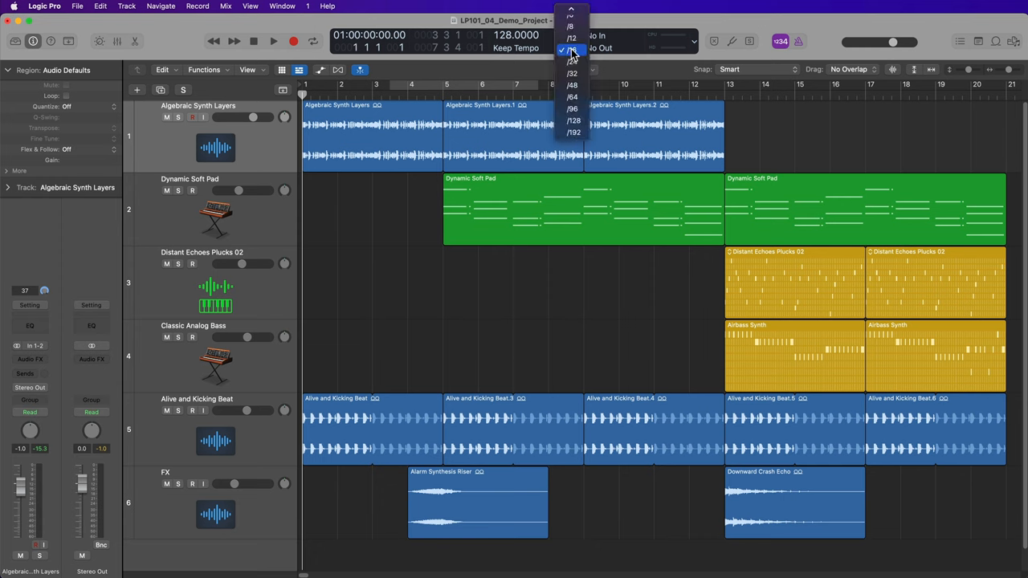
pyautogui.click(571, 50)
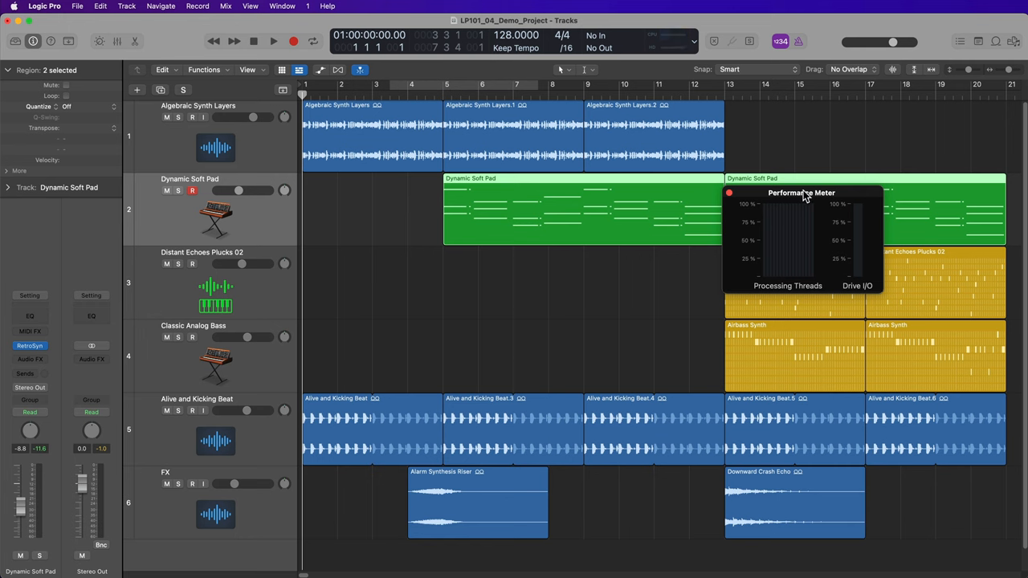
# Step: Move the Performance Meter higher and play the song to about bar 3, beat 2
pyautogui.moveTo(802, 193); pyautogui.dragTo(819, 120)
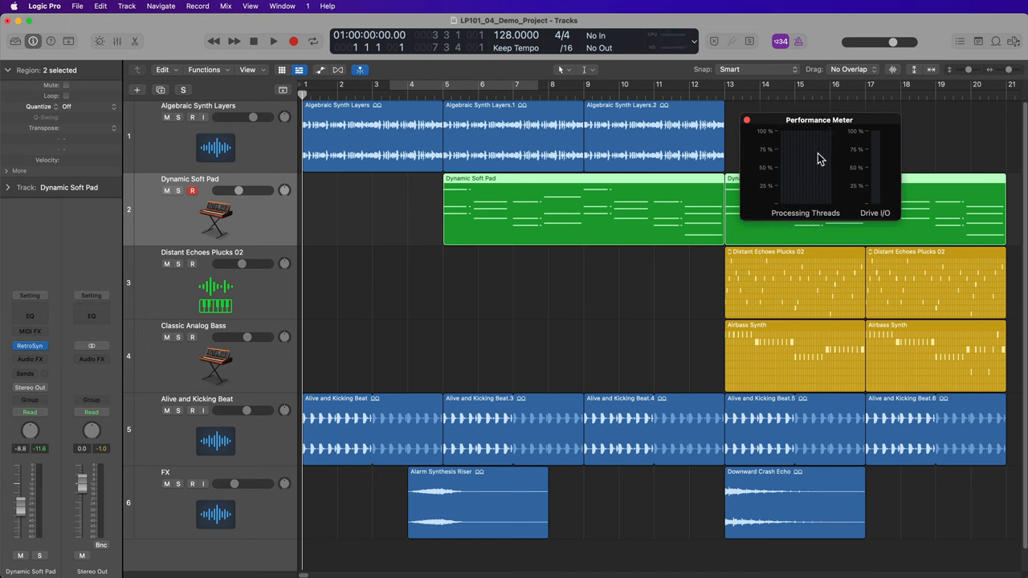
pyautogui.moveTo(836, 205)
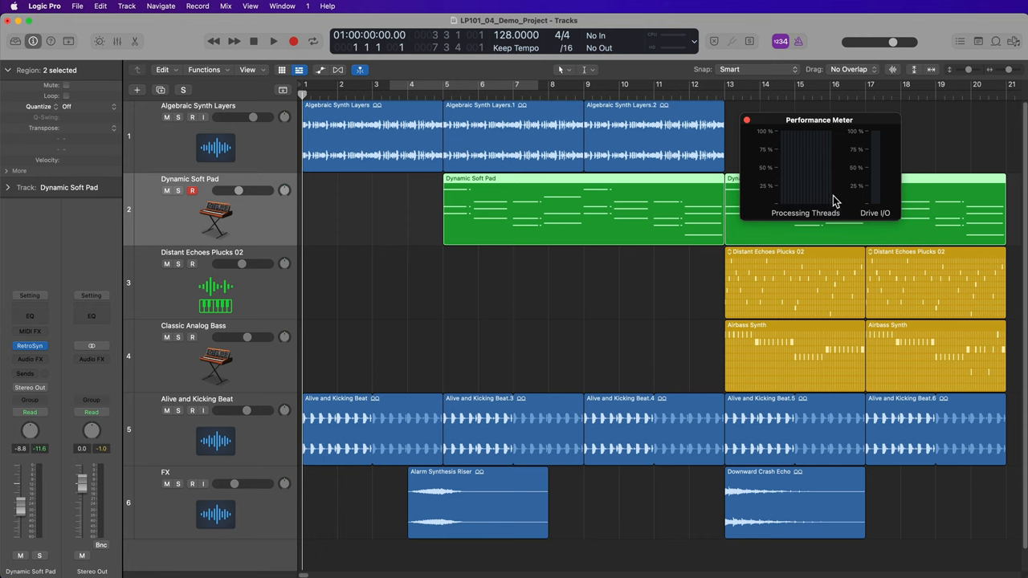
pyautogui.moveTo(809, 200)
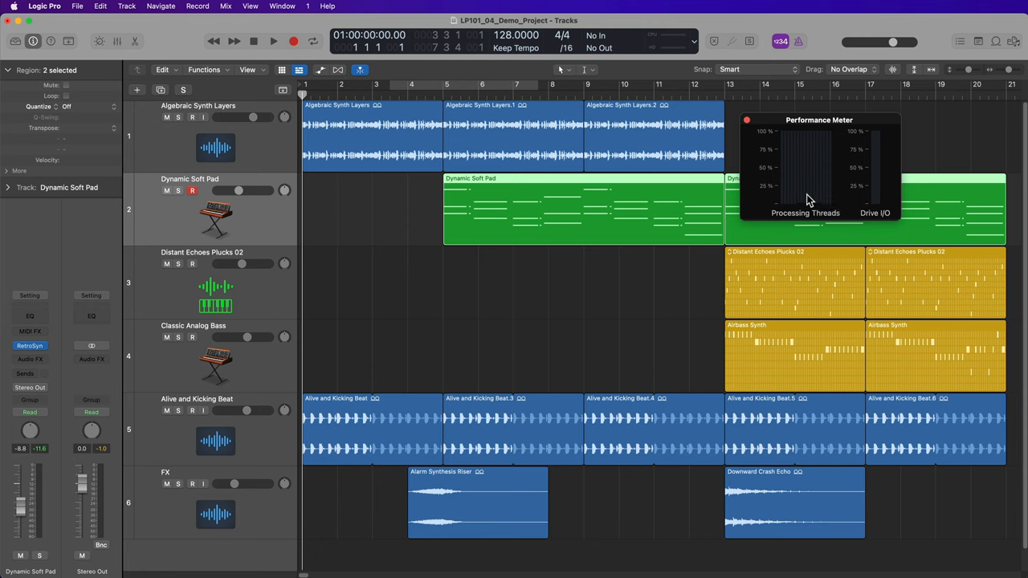
pyautogui.moveTo(841, 199)
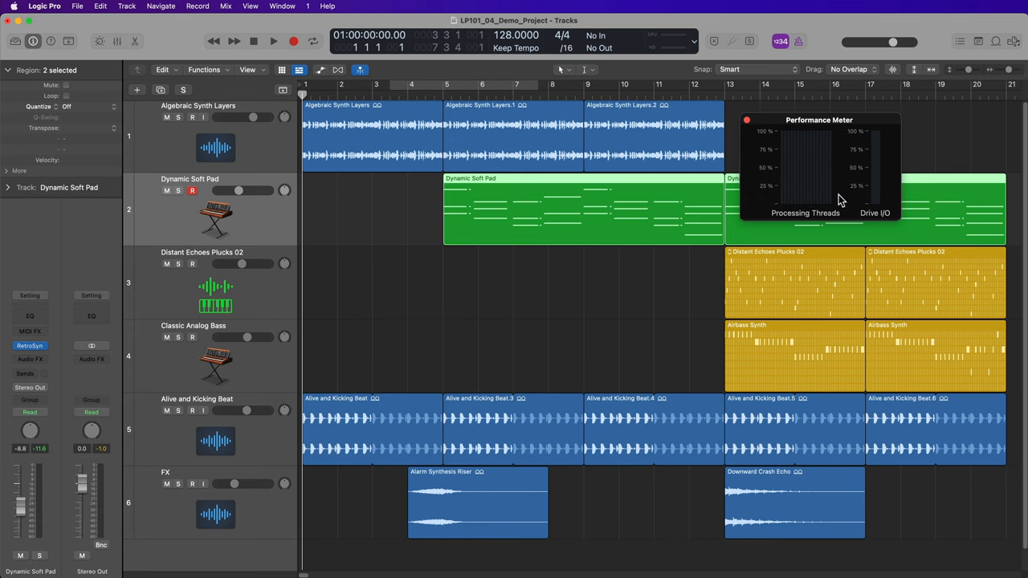
pyautogui.moveTo(875, 169)
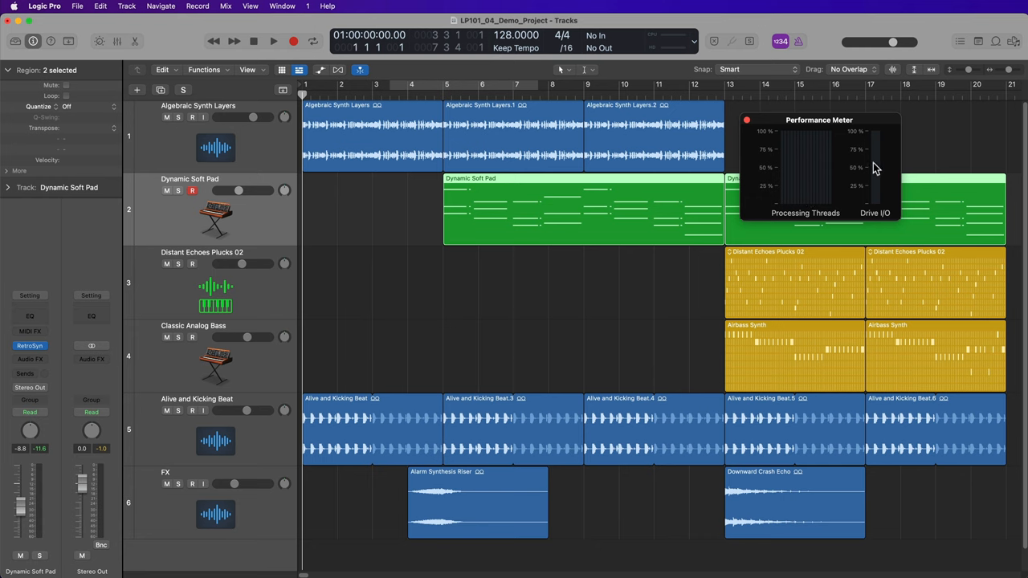
pyautogui.moveTo(874, 159)
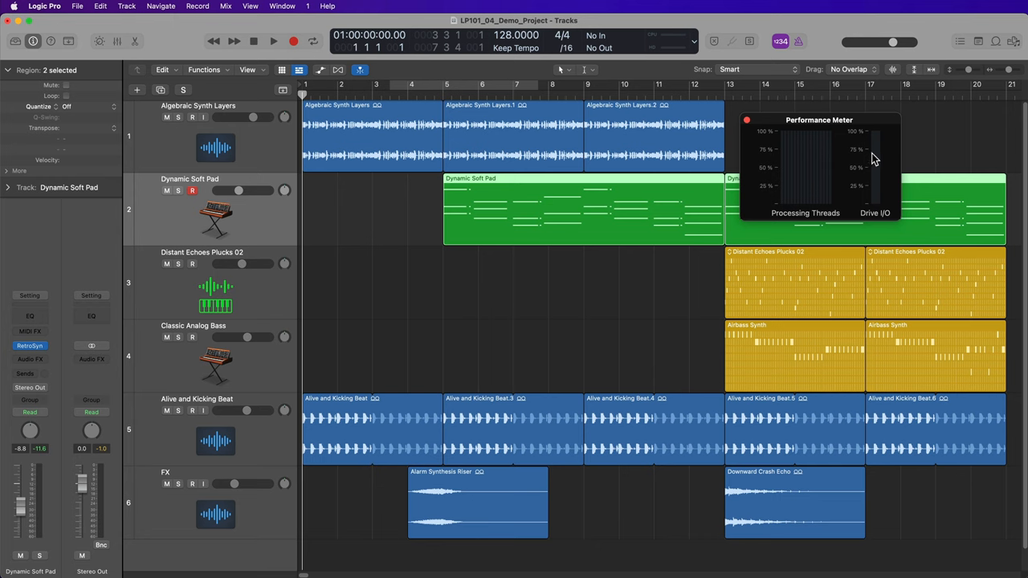
pyautogui.moveTo(874, 172)
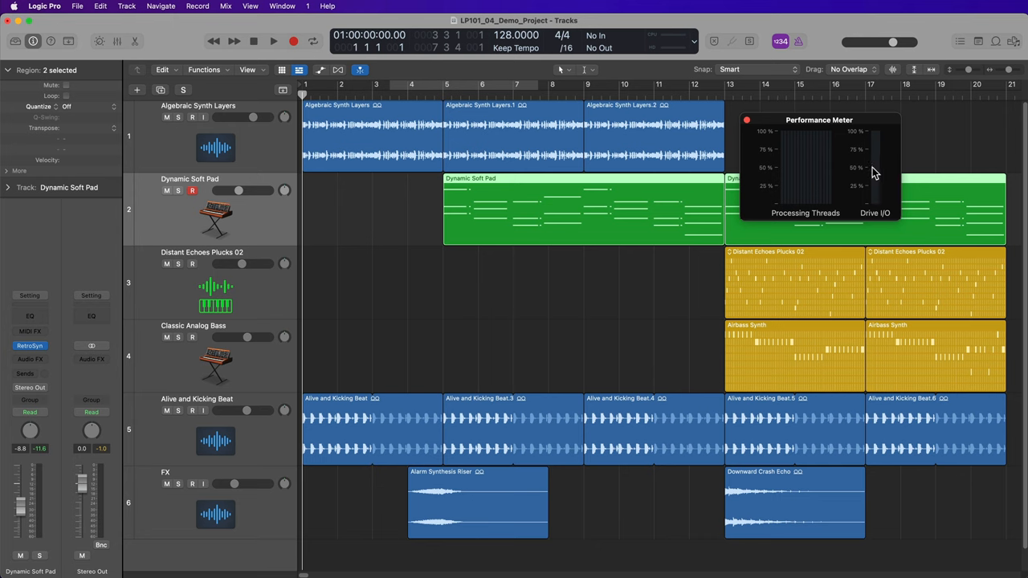
pyautogui.moveTo(879, 181)
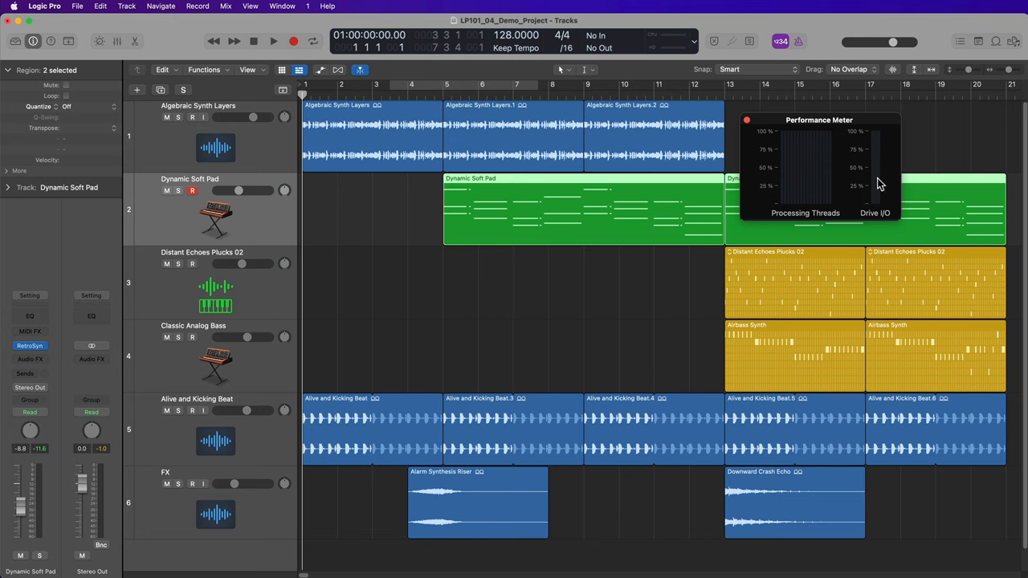
pyautogui.moveTo(879, 147)
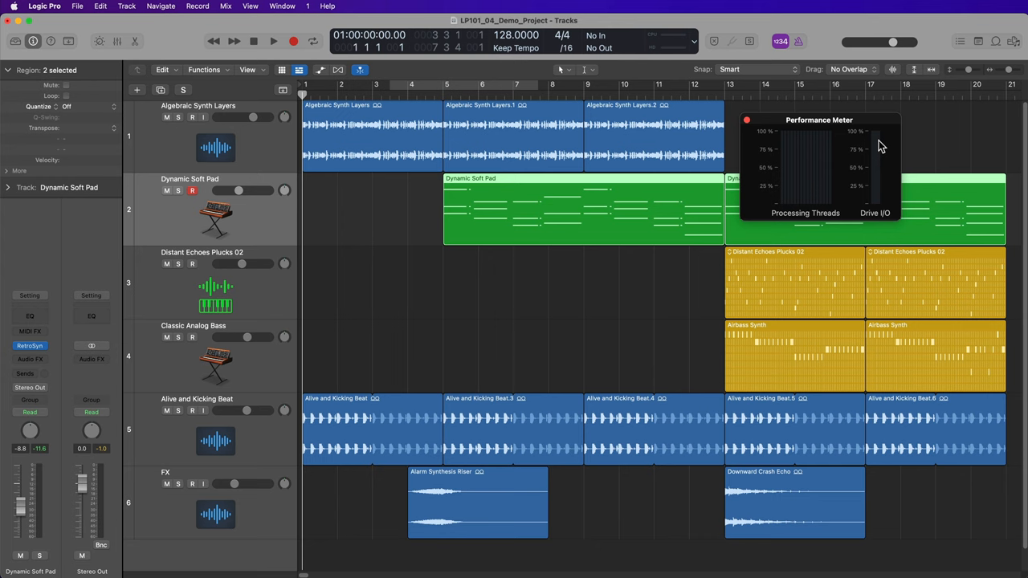
pyautogui.click(273, 41)
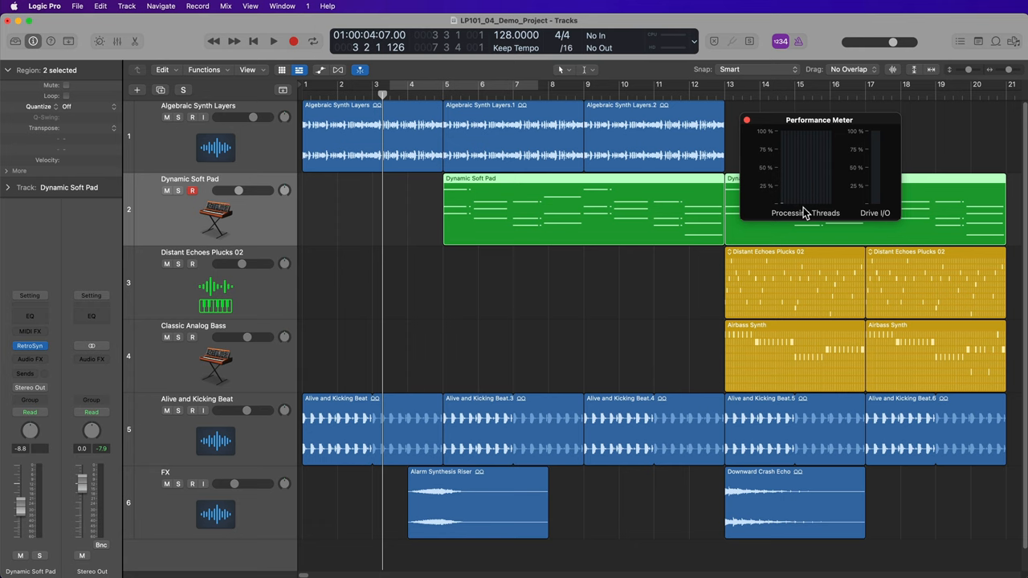
pyautogui.moveTo(747, 124)
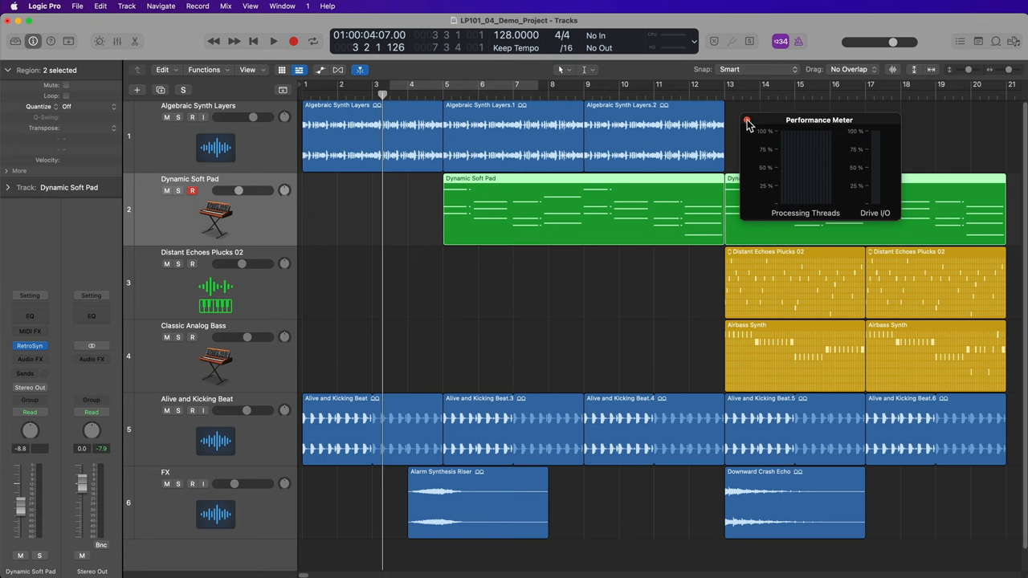
# Step: Close the Performance Meter window via its red close button
pyautogui.click(747, 121)
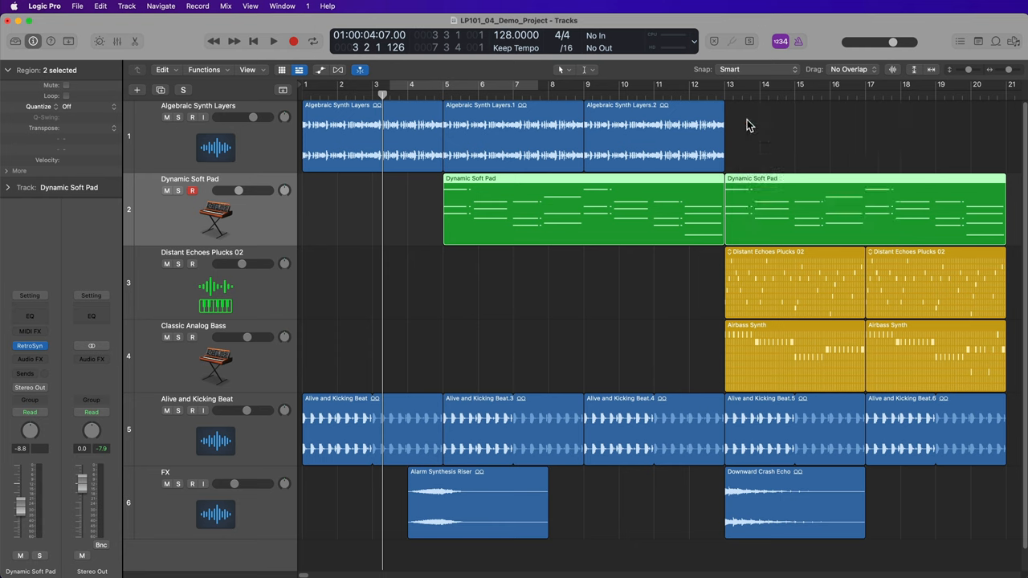